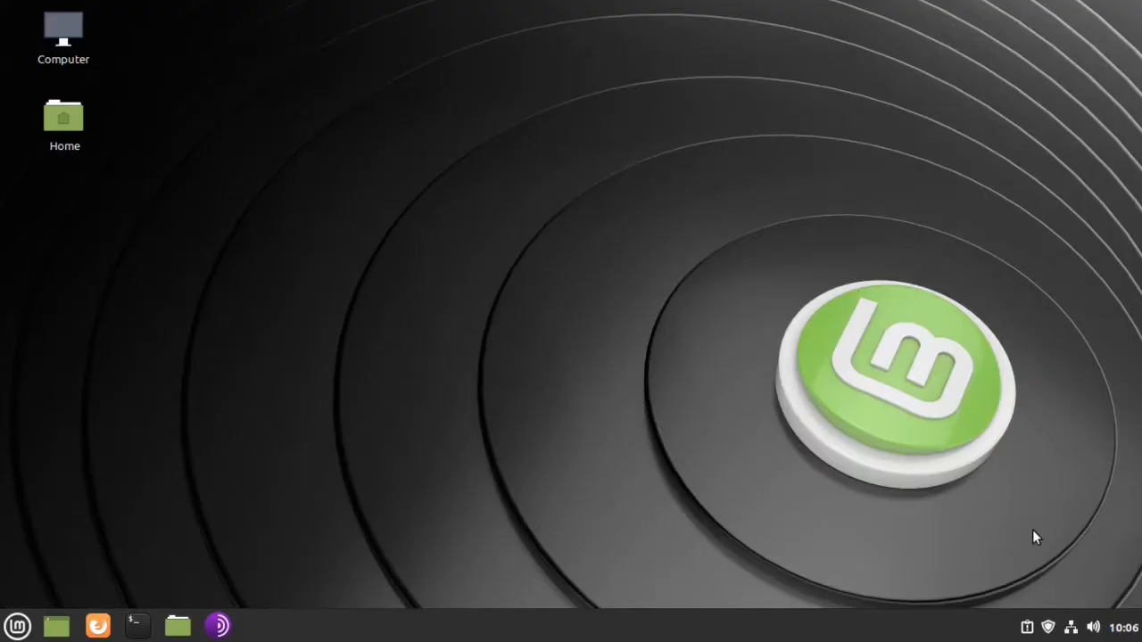
{"action": "mouse_move", "coordinate": [158, 613]}
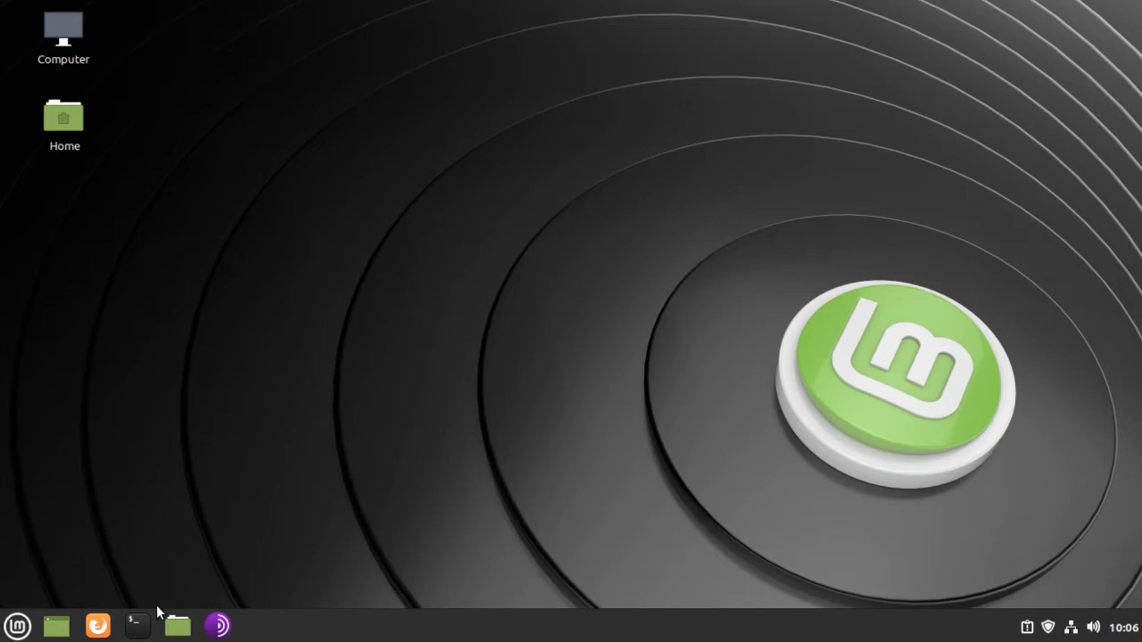
{"action": "left_click", "coordinate": [137, 624]}
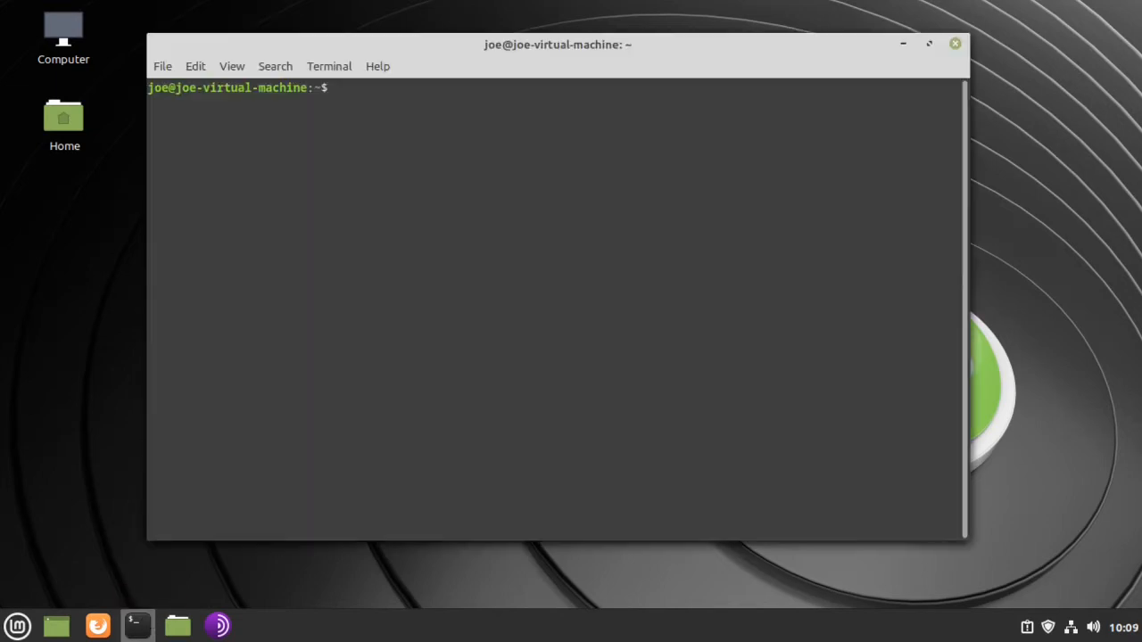
{"action": "type", "text": "wget -q"}
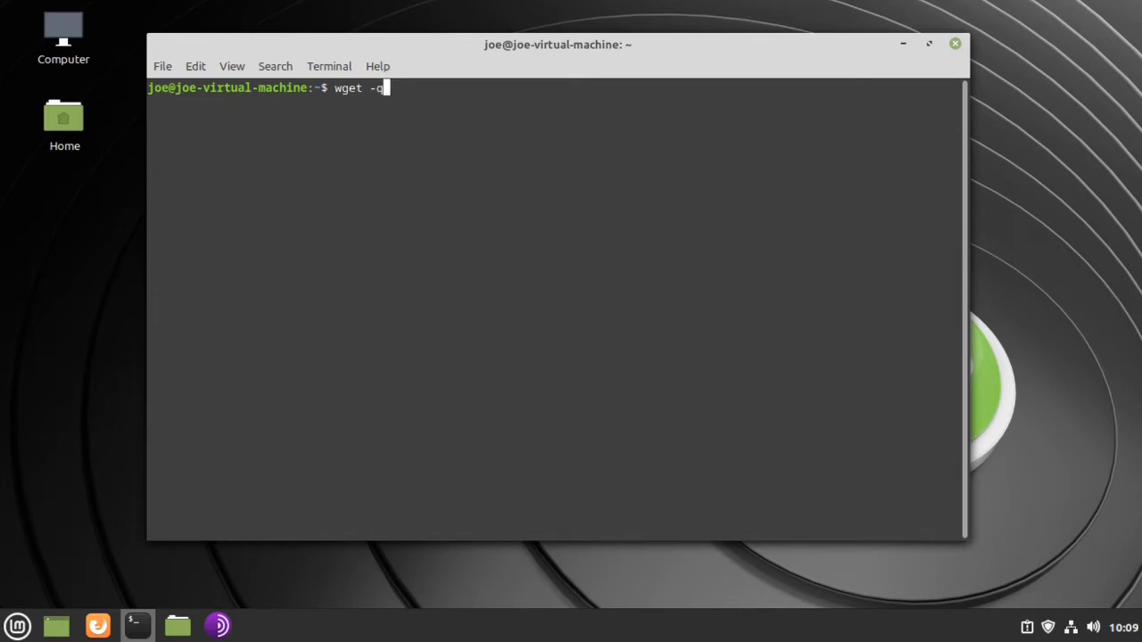
{"action": "type", "text": "O"}
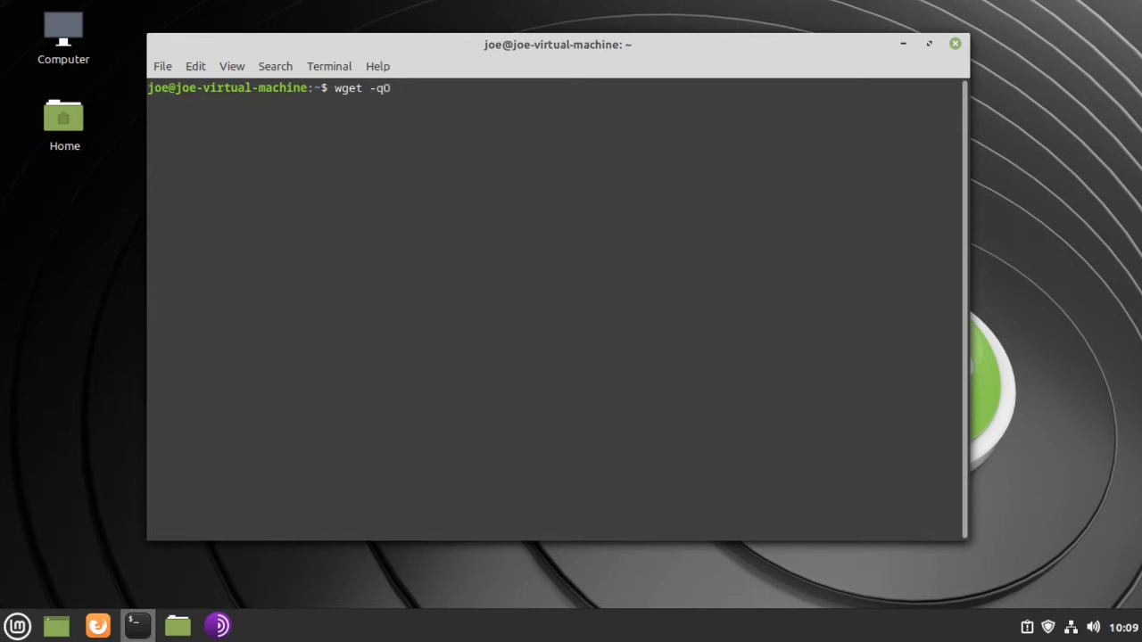
{"action": "type", "text": "-"}
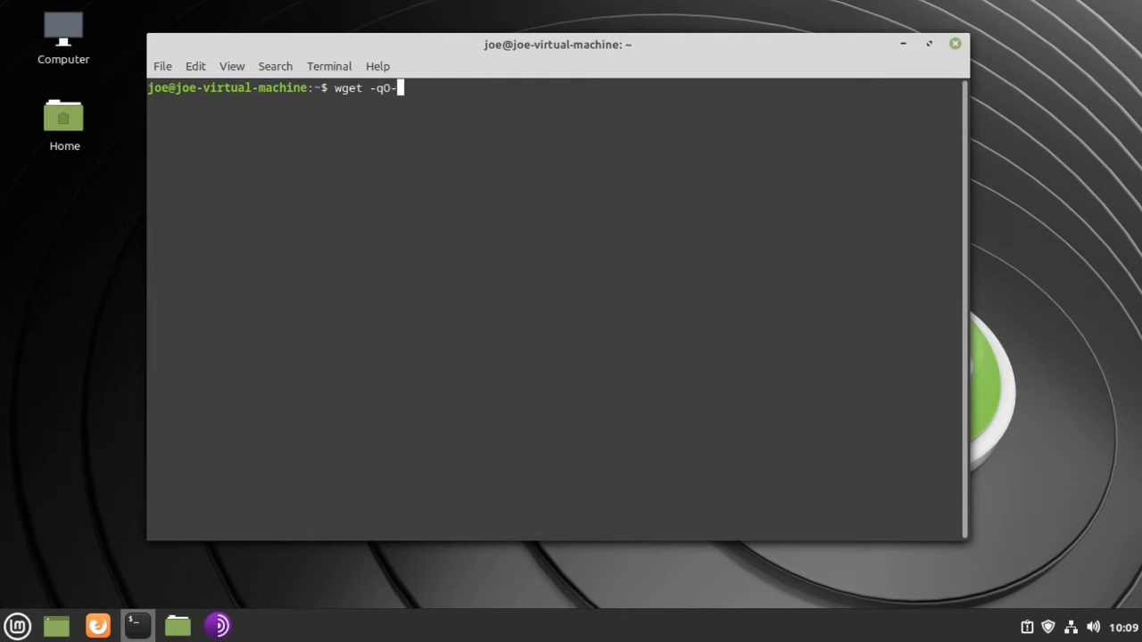
{"action": "type", "text": "htt"}
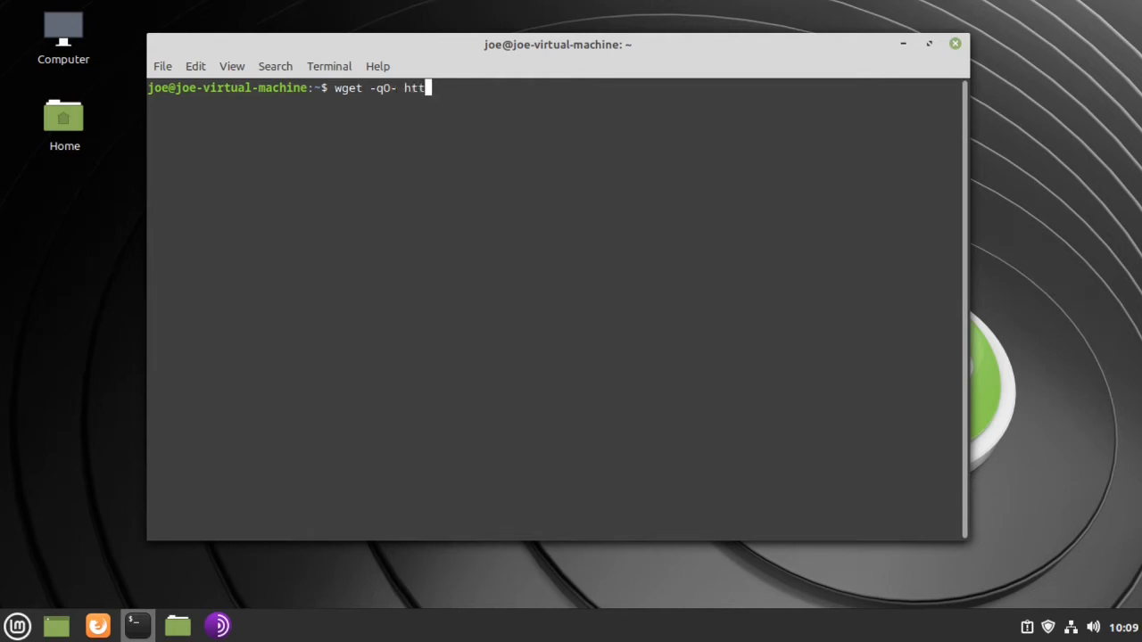
{"action": "type", "text": "ps:"}
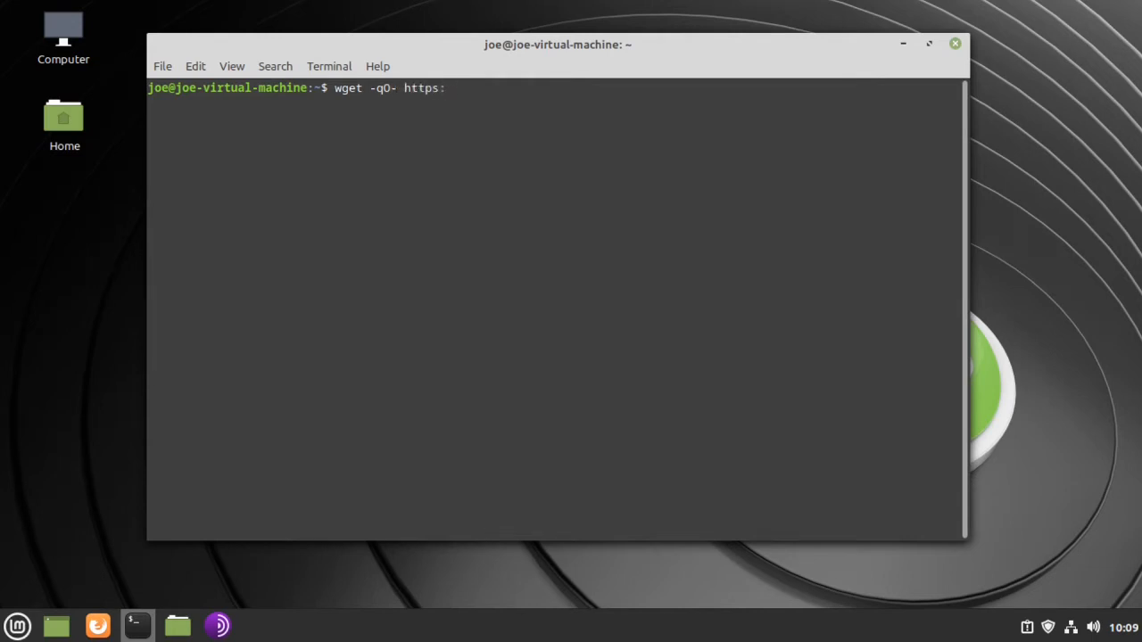
{"action": "type", "text": "//rep"}
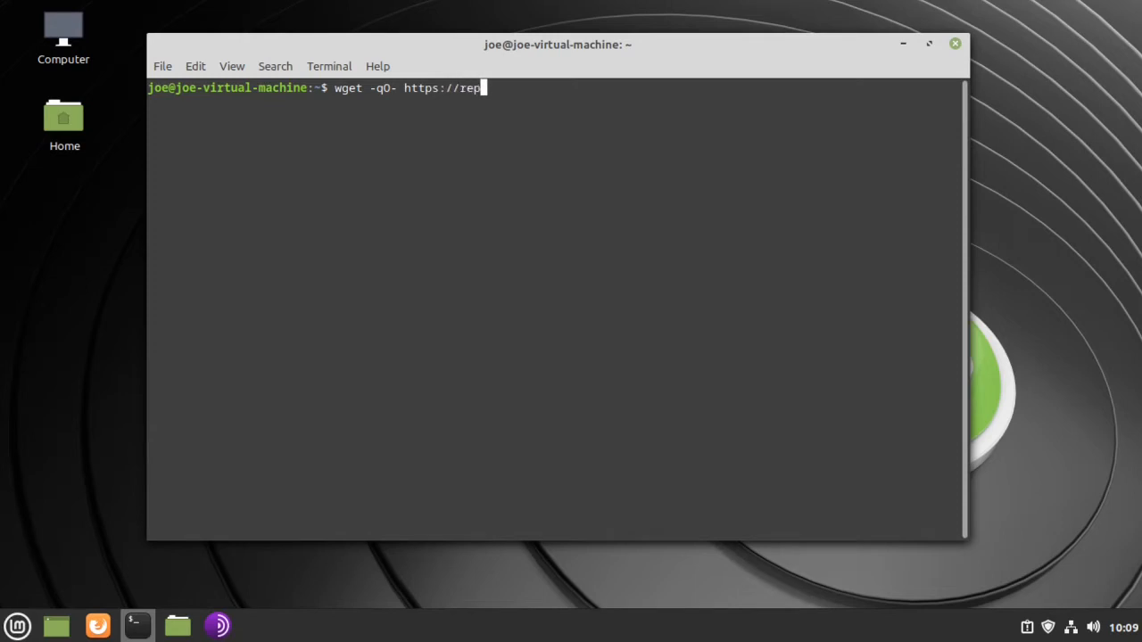
{"action": "type", "text": ".vival"}
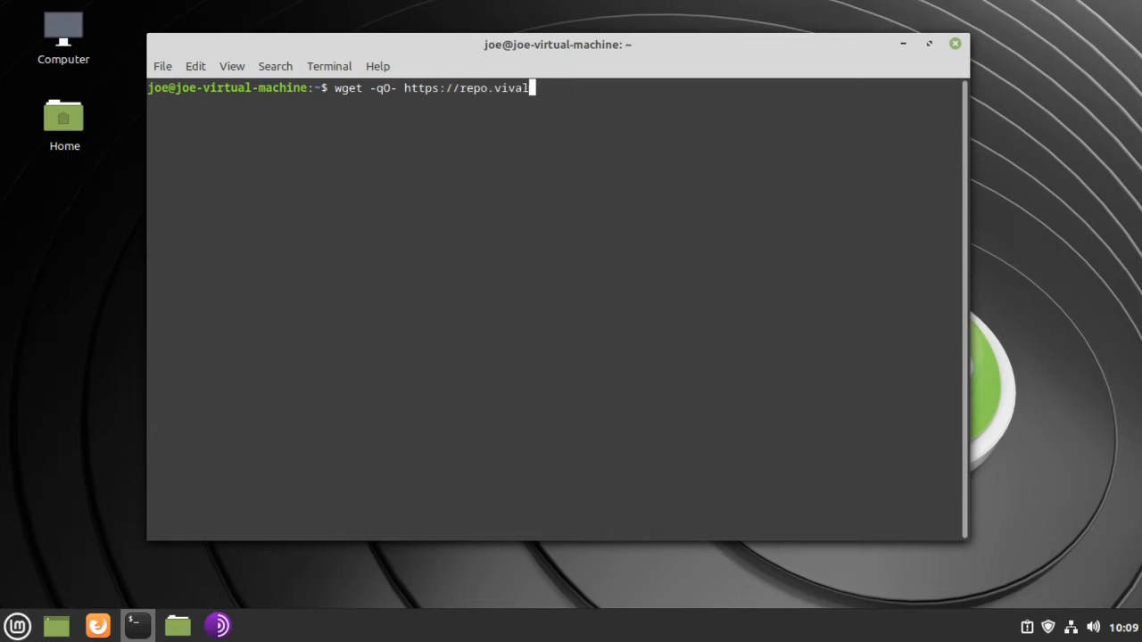
{"action": "type", "text": "di"}
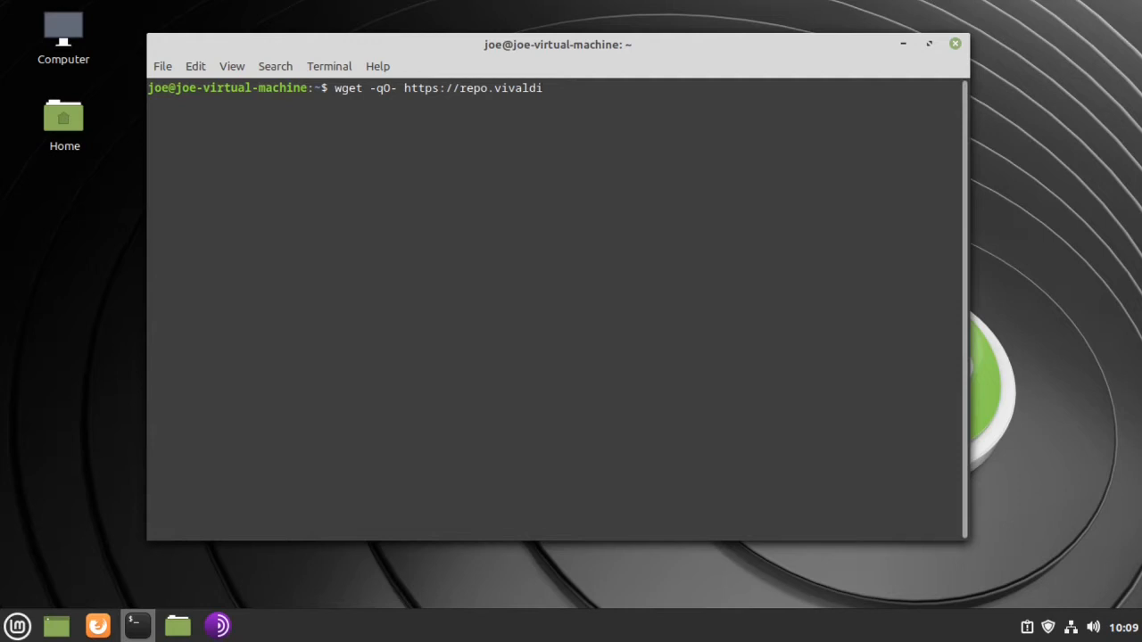
{"action": "type", "text": ".com"}
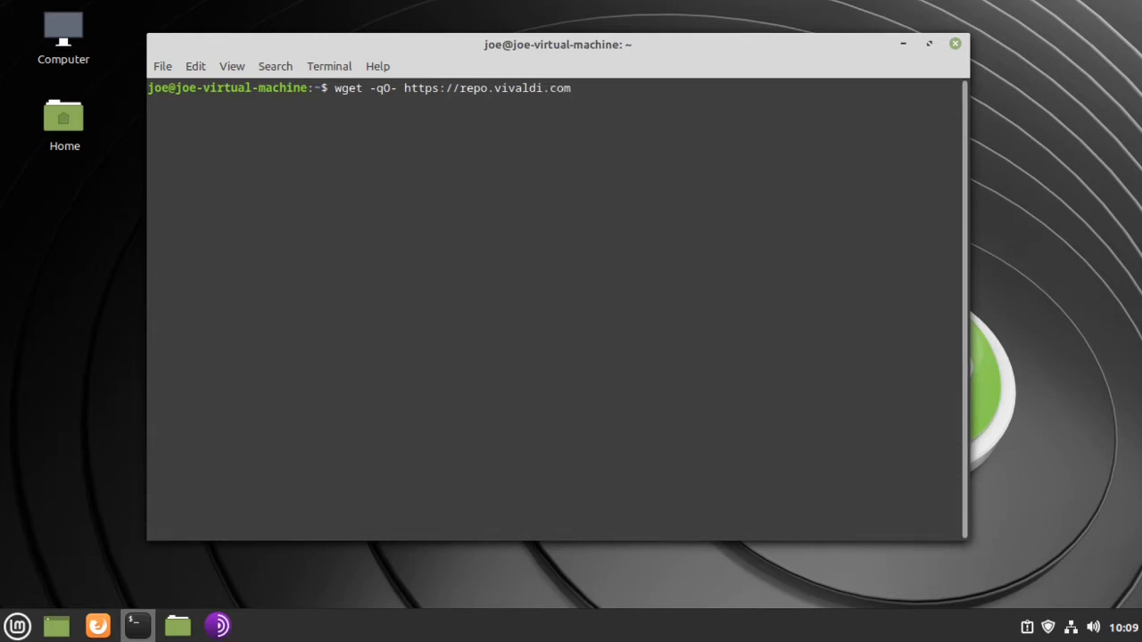
{"action": "type", "text": "/ar"}
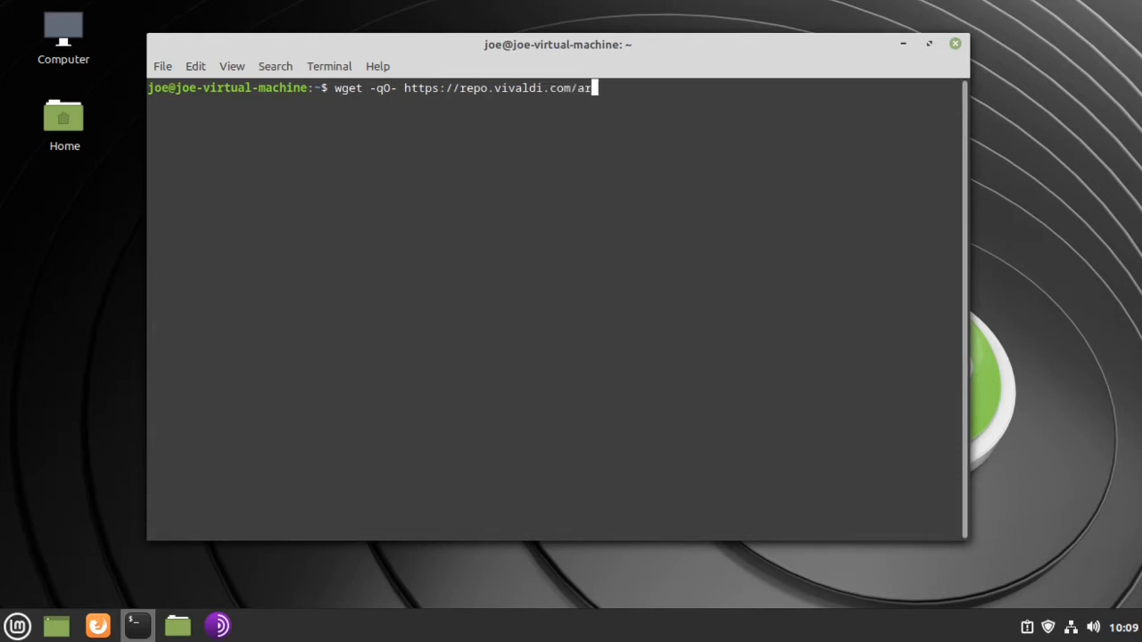
{"action": "type", "text": "chive"}
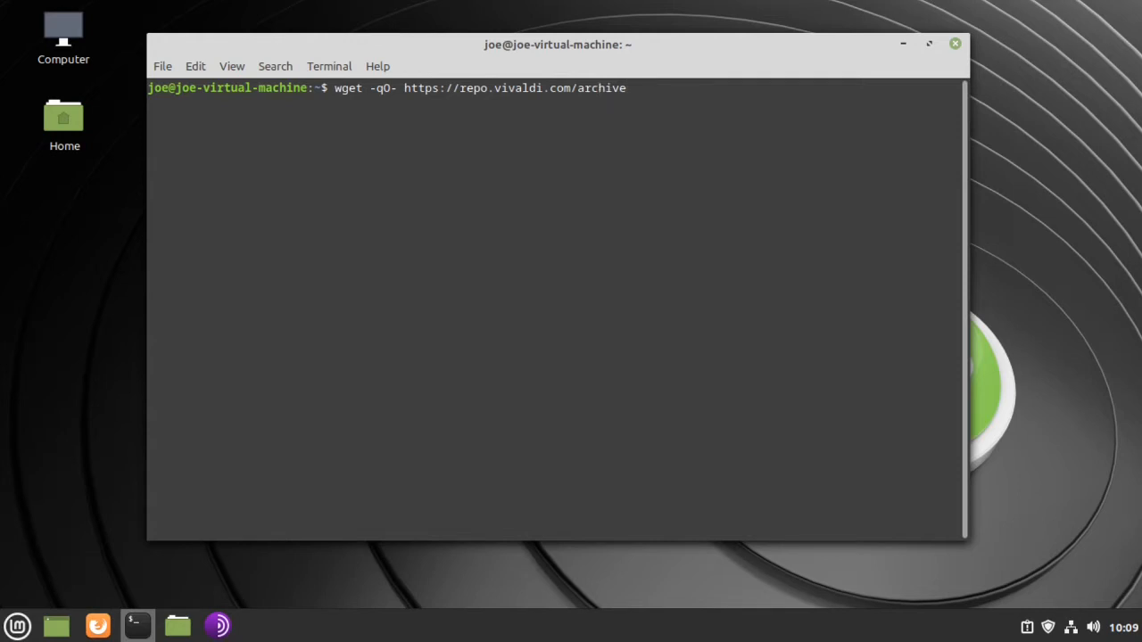
{"action": "type", "text": "/linux"}
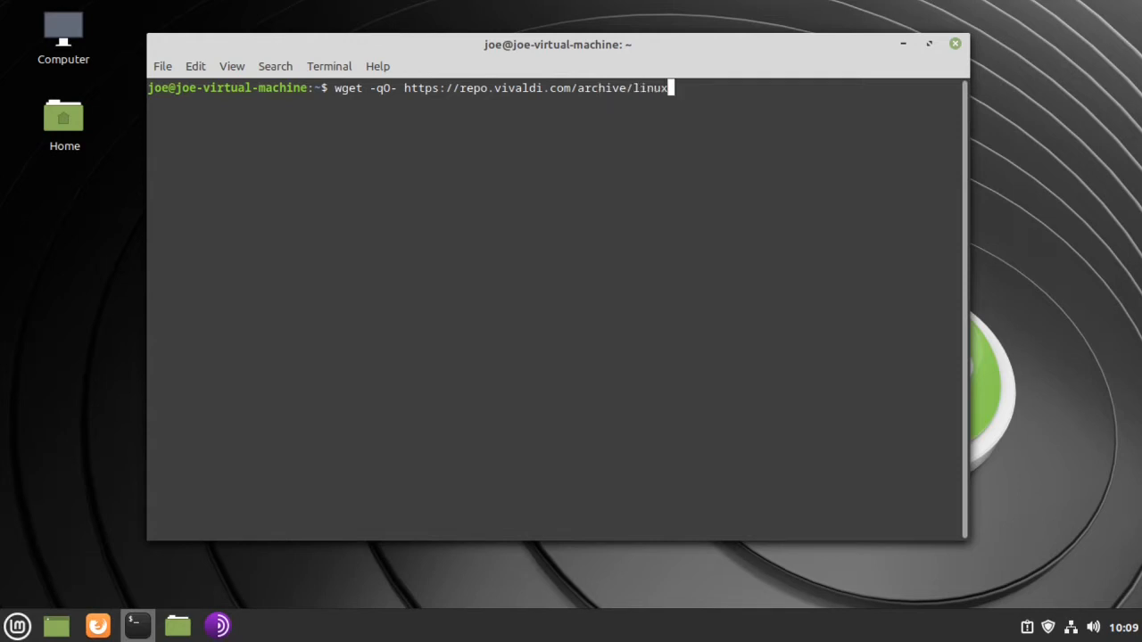
{"action": "type", "text": "_sign"}
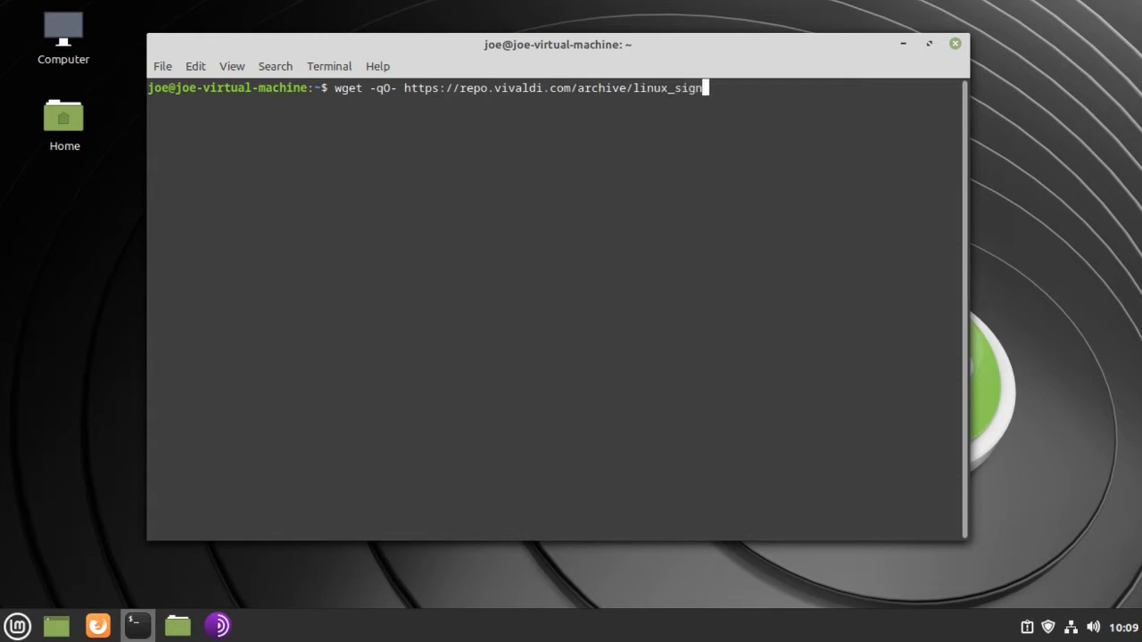
{"action": "type", "text": "ing_"}
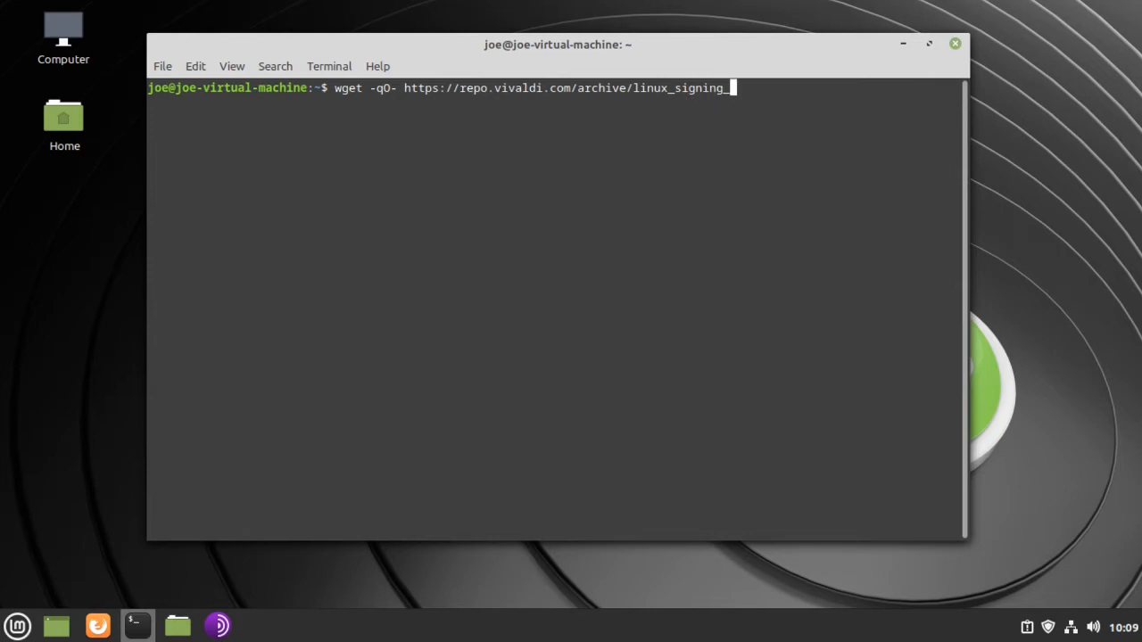
{"action": "type", "text": "key"}
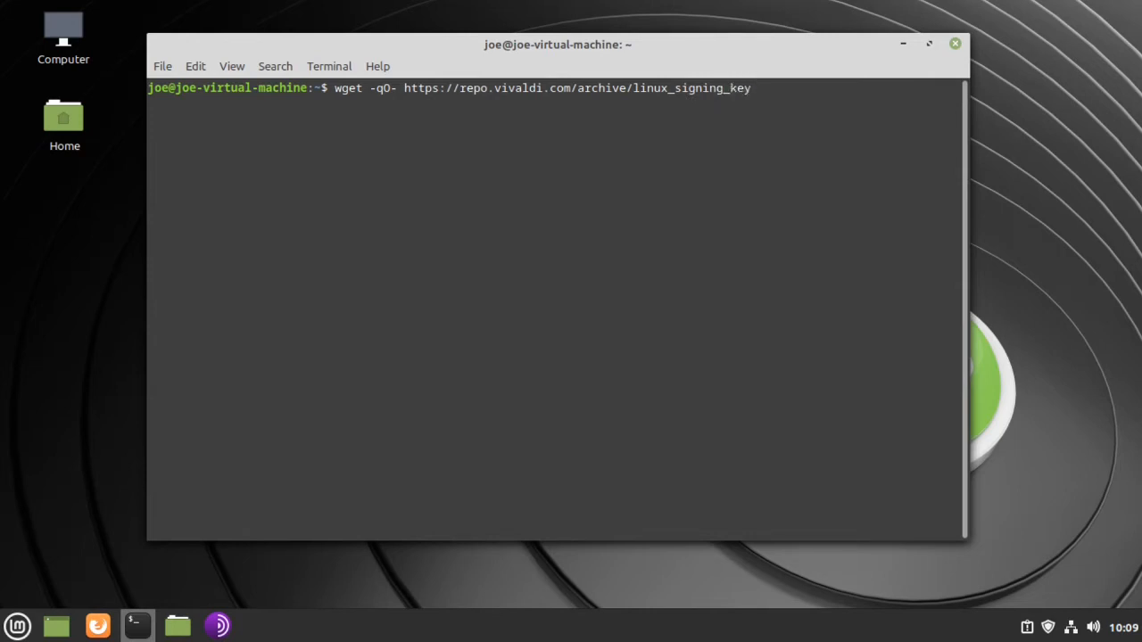
Complete the command with .pub | sudo apt-key add - and run it to trust Vivaldi's key.
{"action": "type", "text": ".pub | sudo apt"}
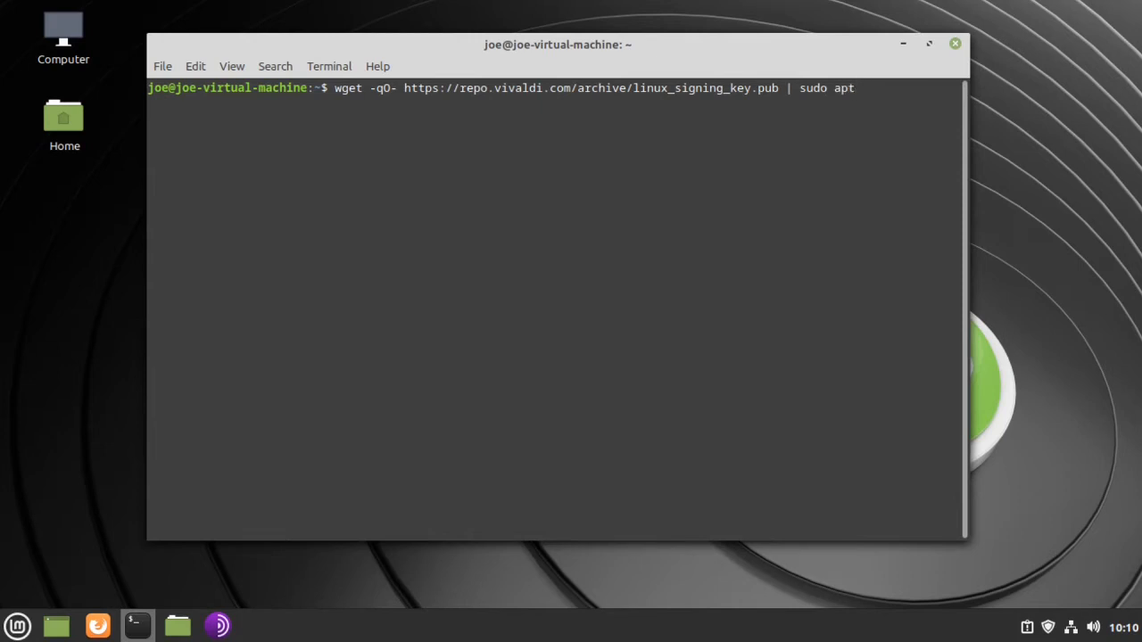
{"action": "type", "text": "-key add"}
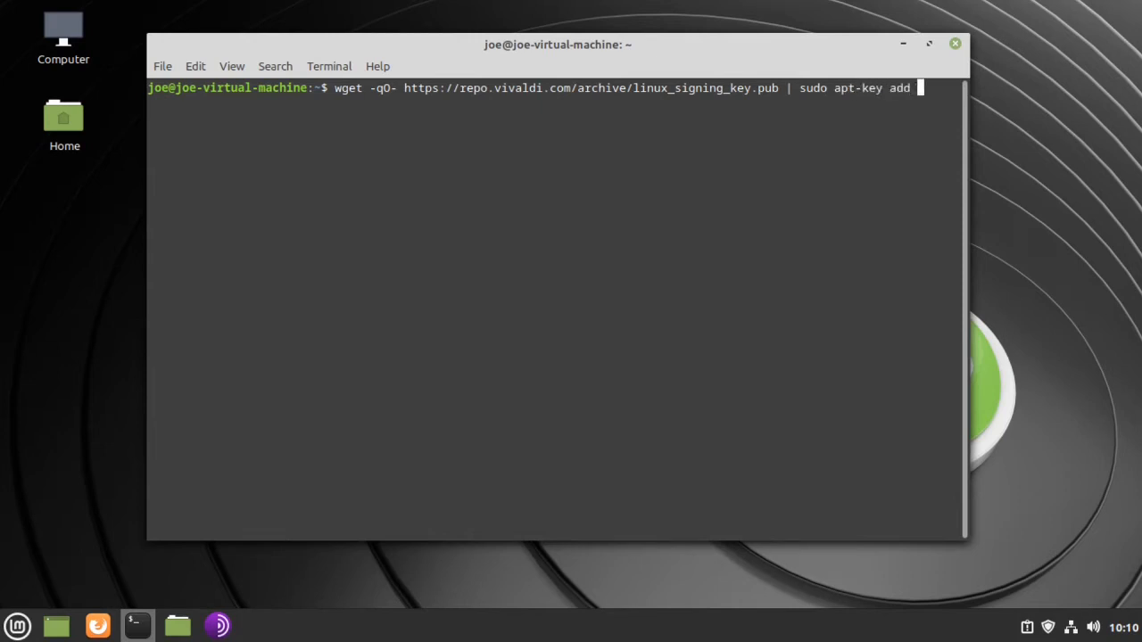
{"action": "type", "text": "-"}
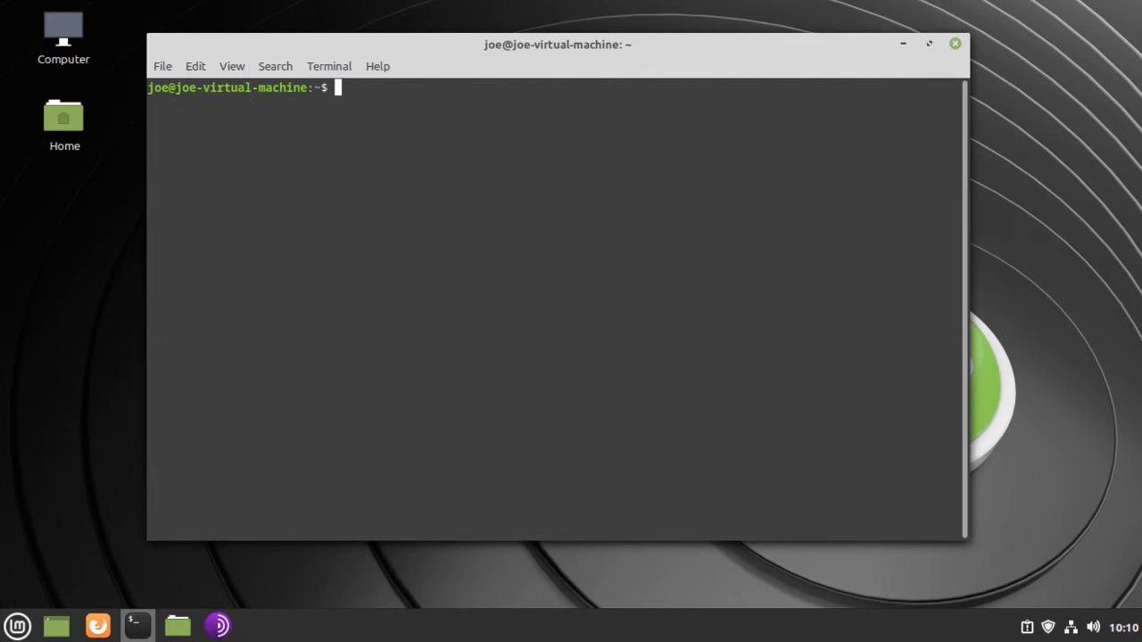
{"action": "type", "text": "sudo a"}
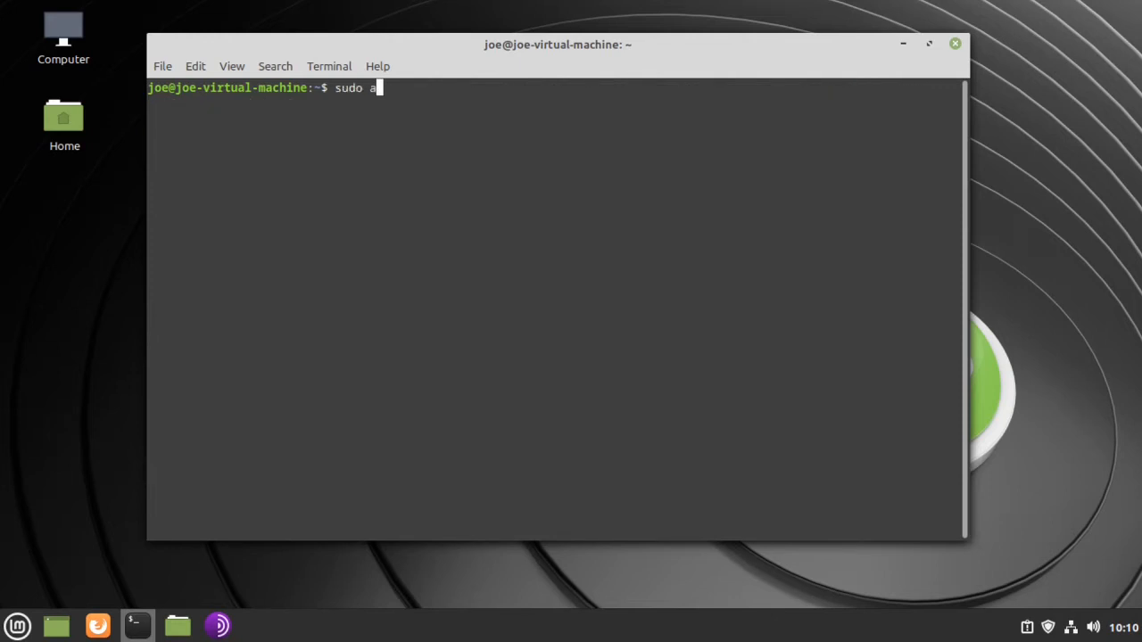
{"action": "type", "text": "dd-apt"}
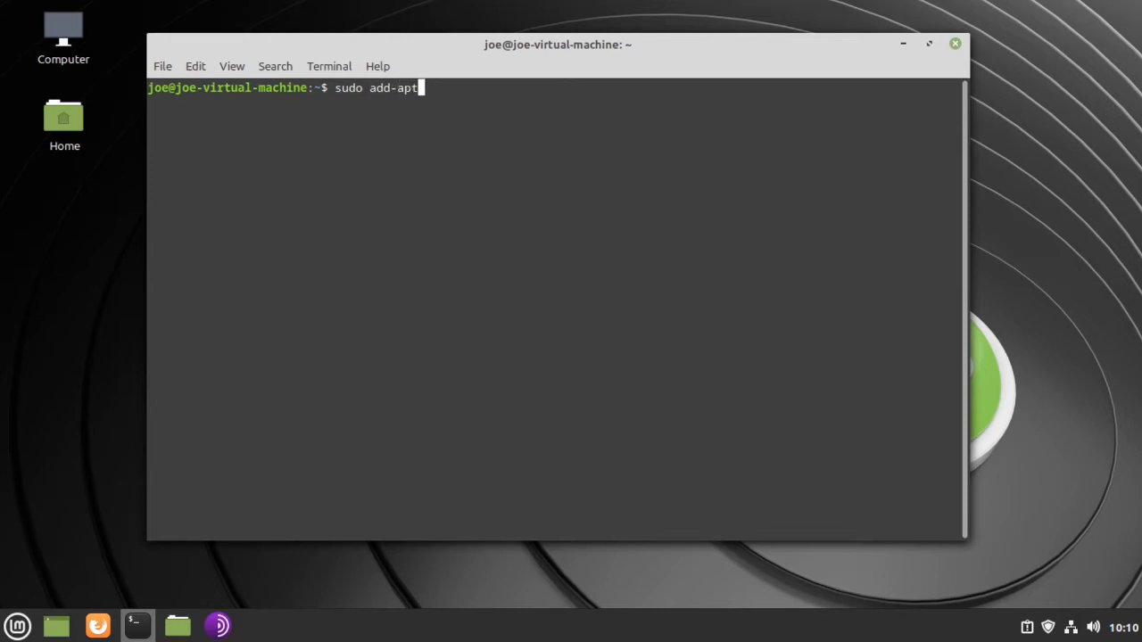
{"action": "type", "text": "-repository"}
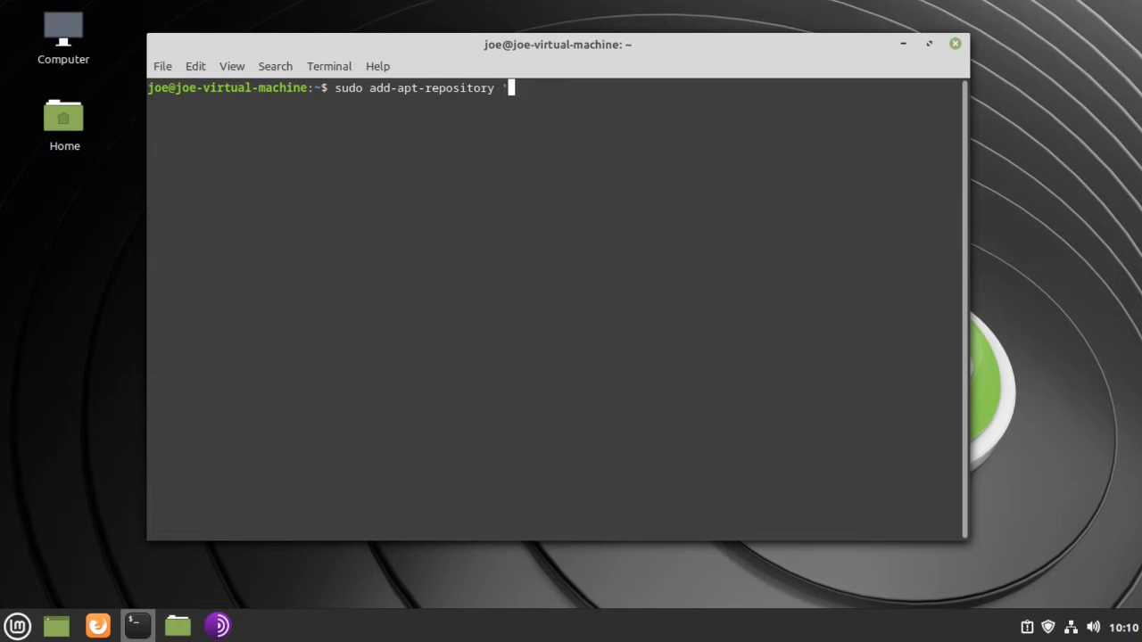
{"action": "type", "text": "'de"}
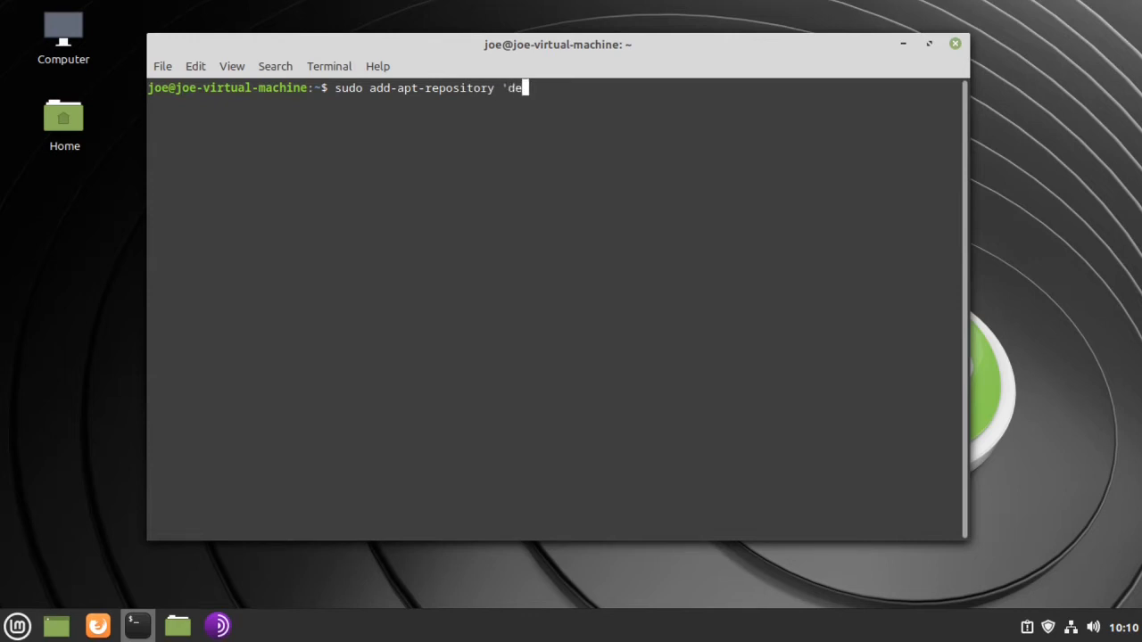
{"action": "type", "text": "b ht"}
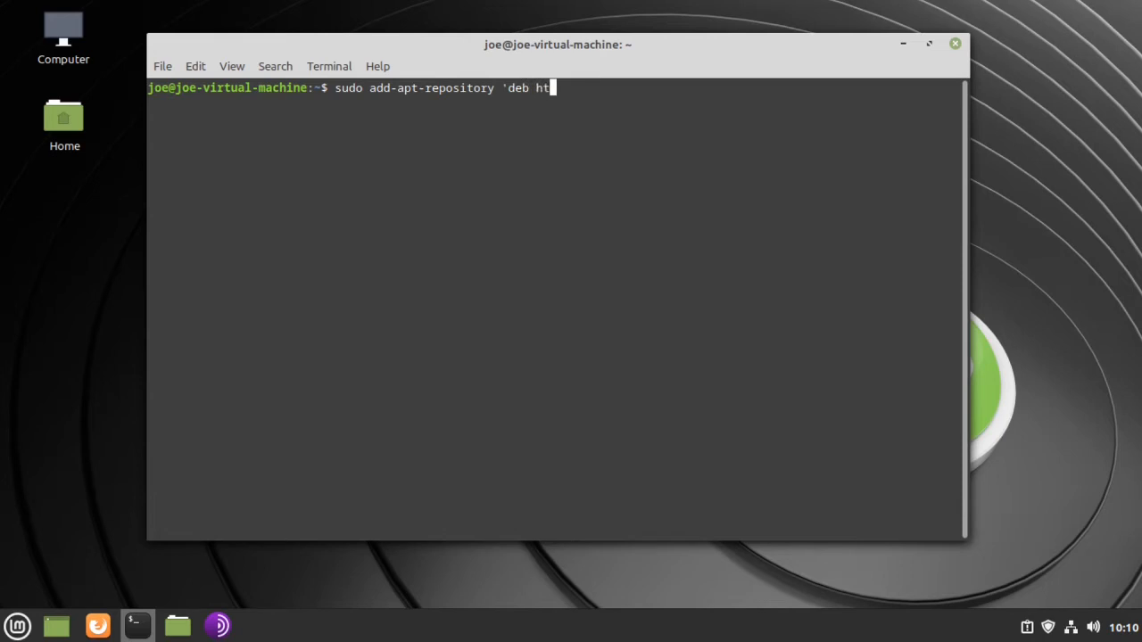
{"action": "type", "text": "tps:/"}
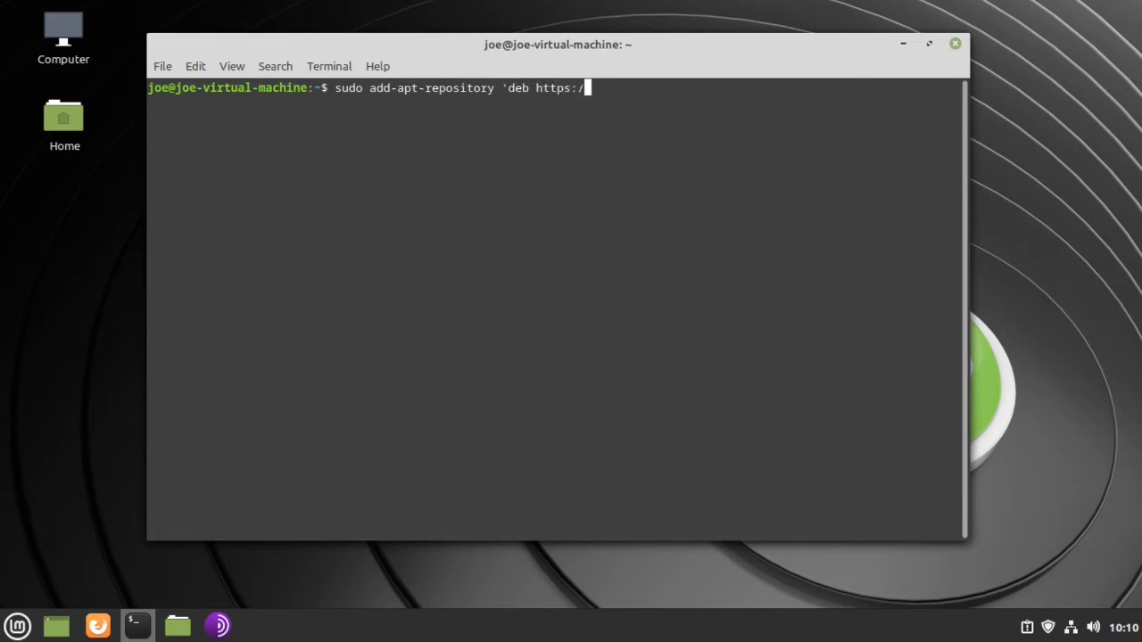
{"action": "type", "text": "repo"}
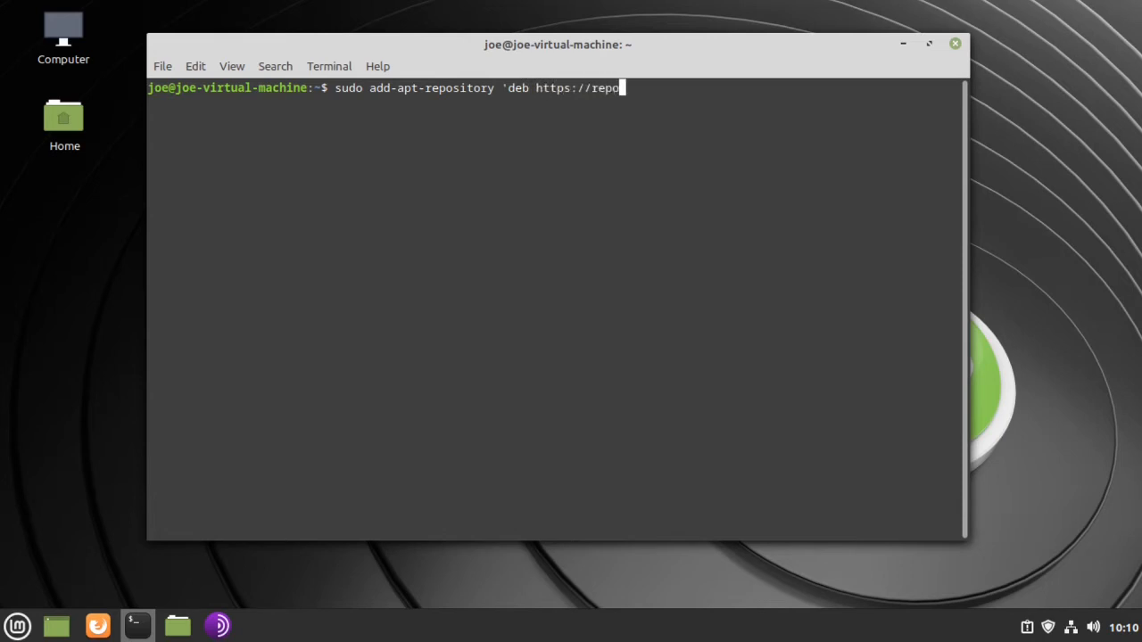
{"action": "type", "text": ".viv"}
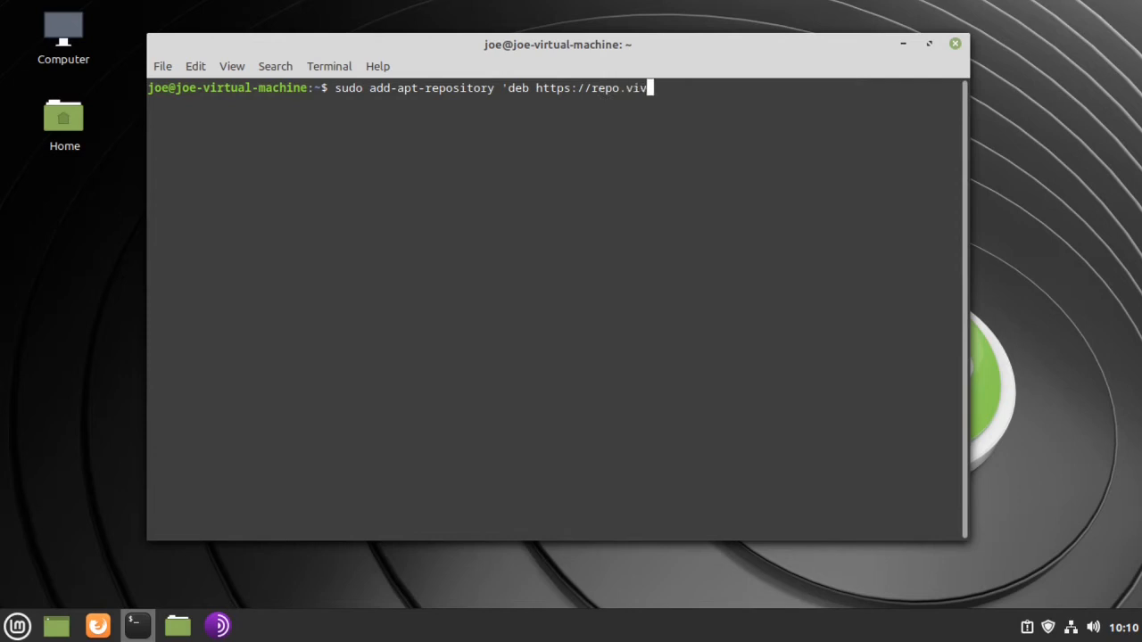
{"action": "type", "text": "aldi.co"}
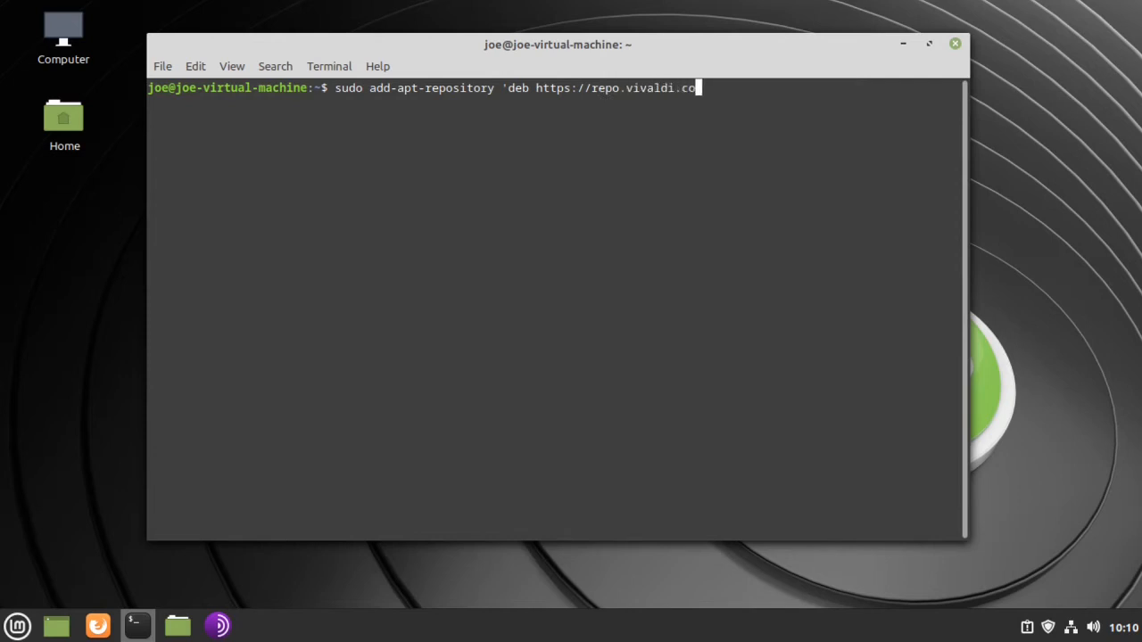
{"action": "type", "text": "m/a"}
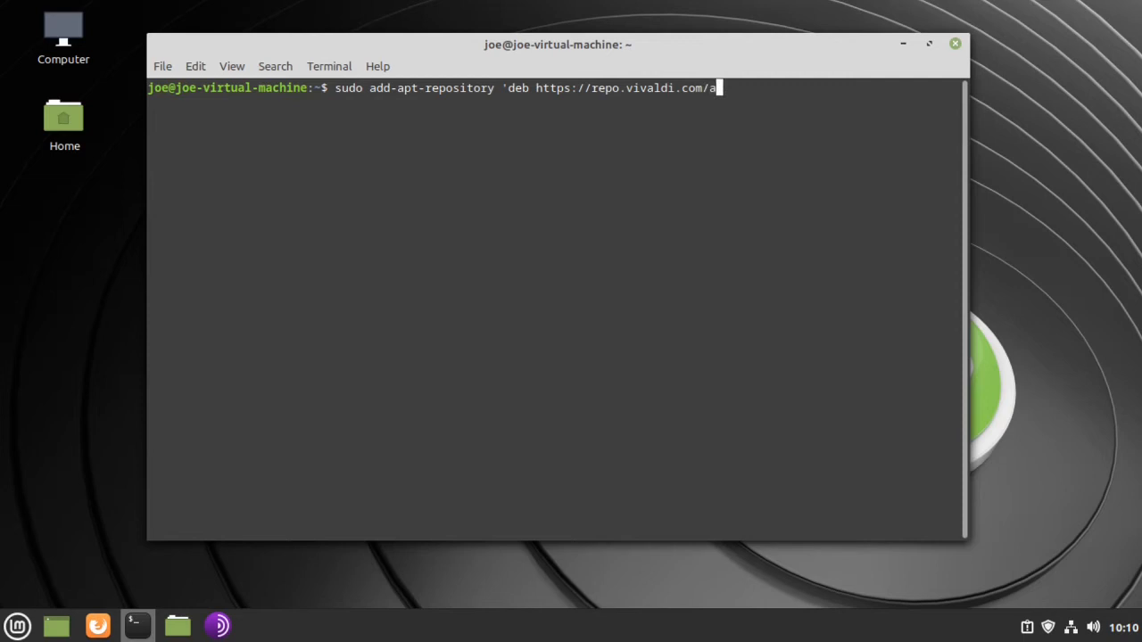
{"action": "type", "text": "rchive"}
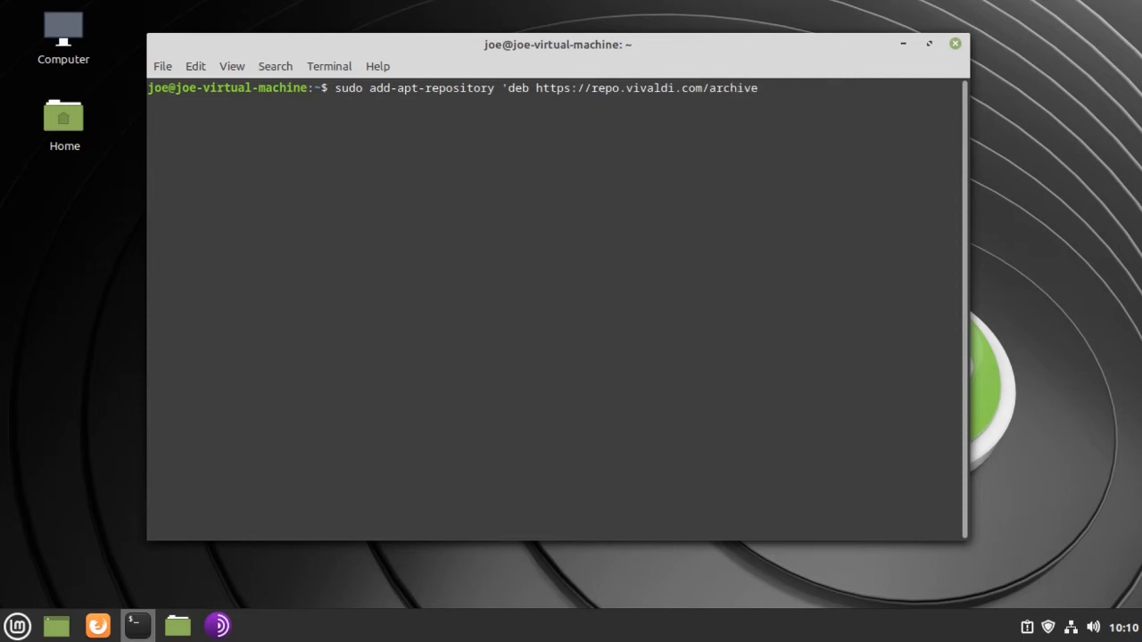
{"action": "type", "text": "/deb"}
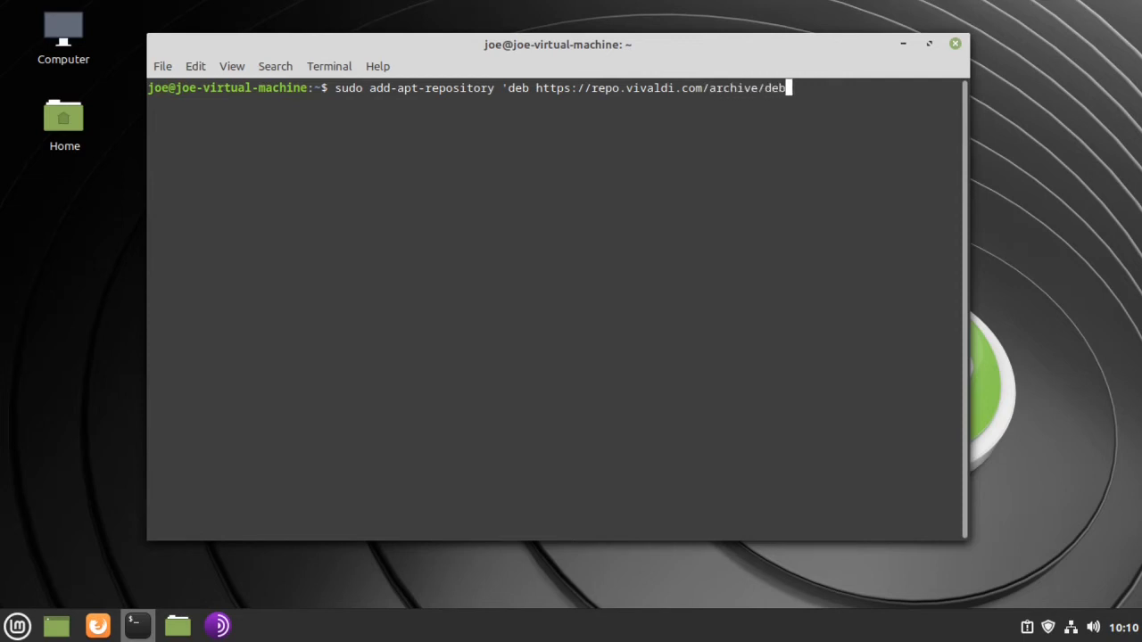
{"action": "type", "text": "/"}
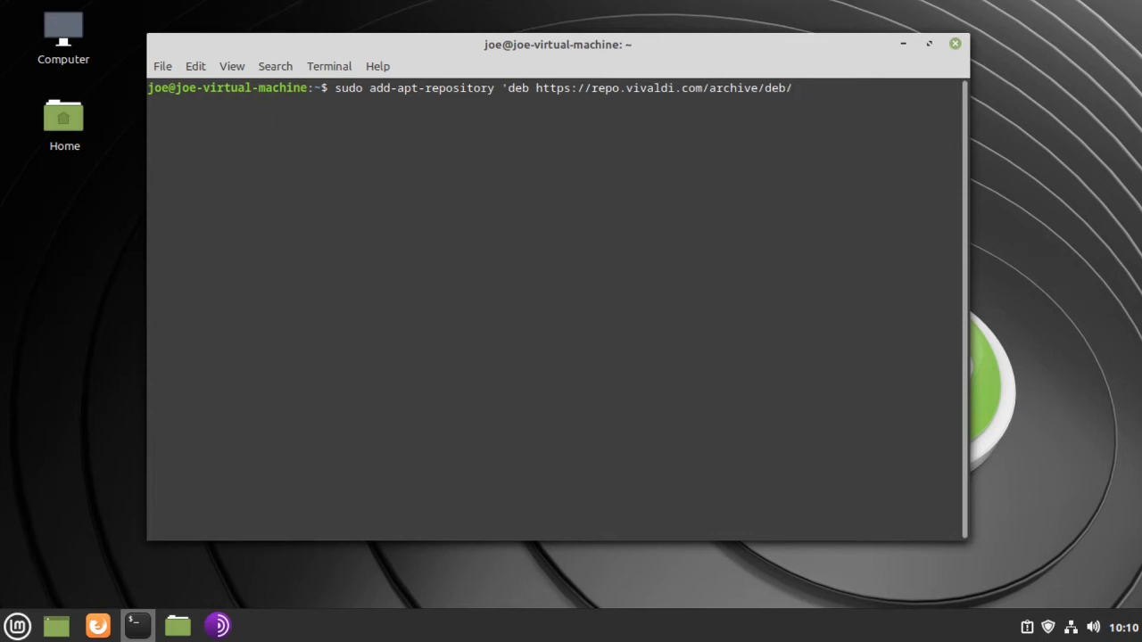
{"action": "type", "text": "stable"}
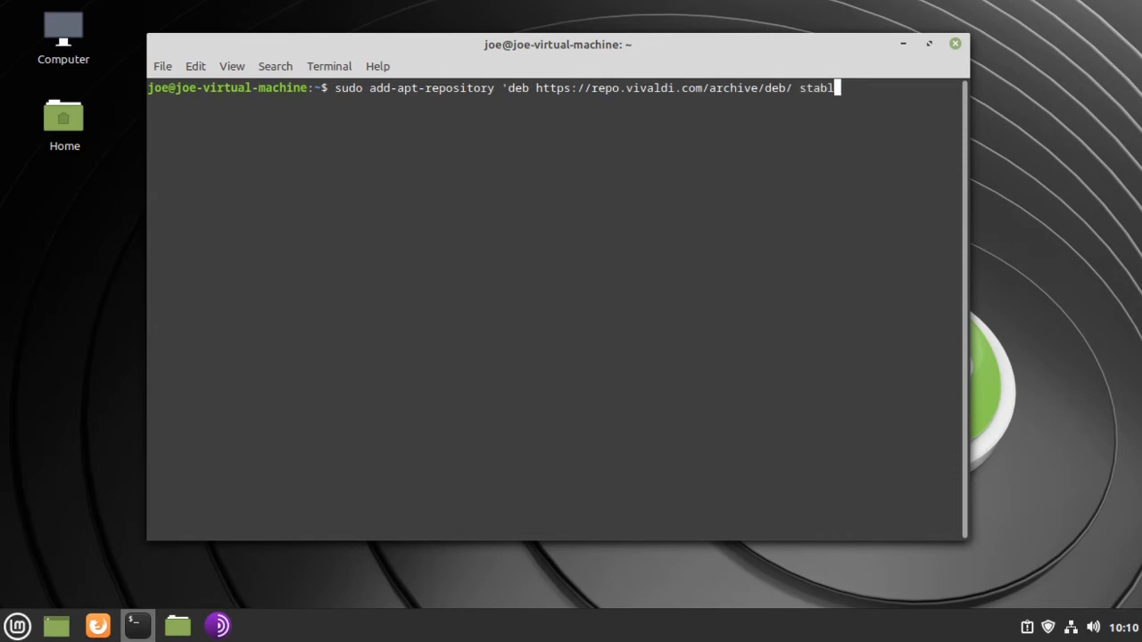
{"action": "type", "text": "e"}
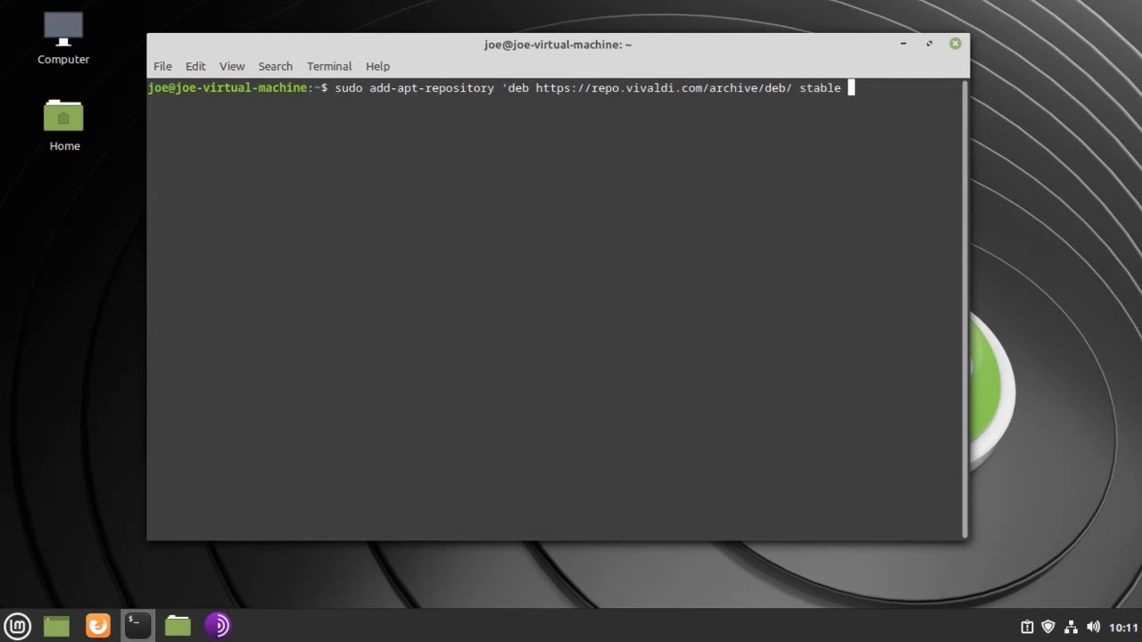
{"action": "type", "text": "main"}
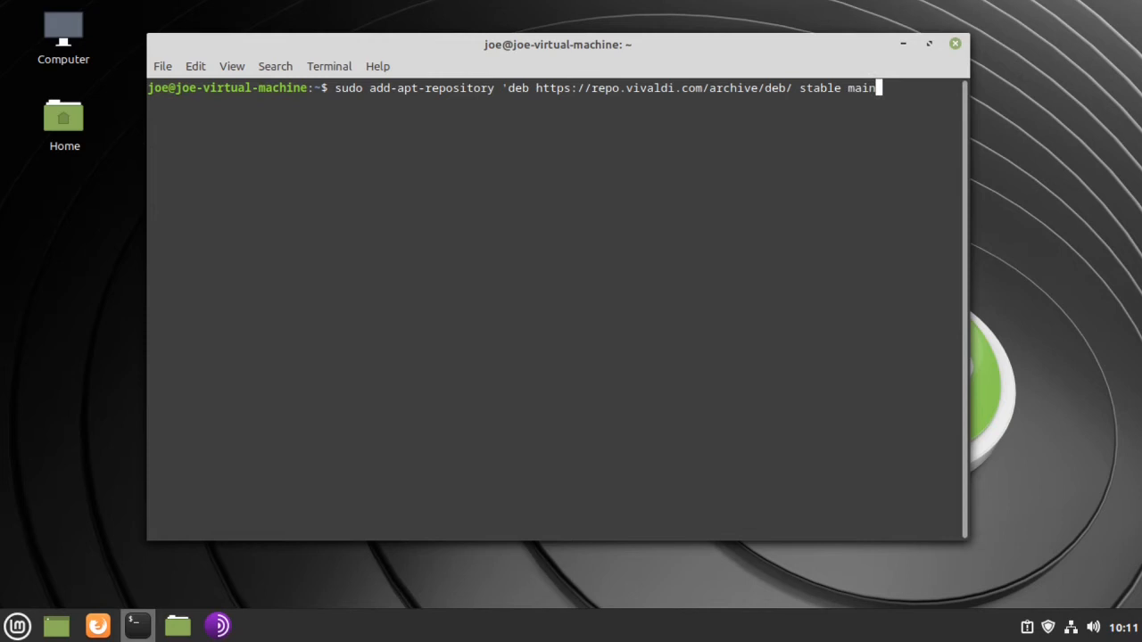
{"action": "type", "text": "'"}
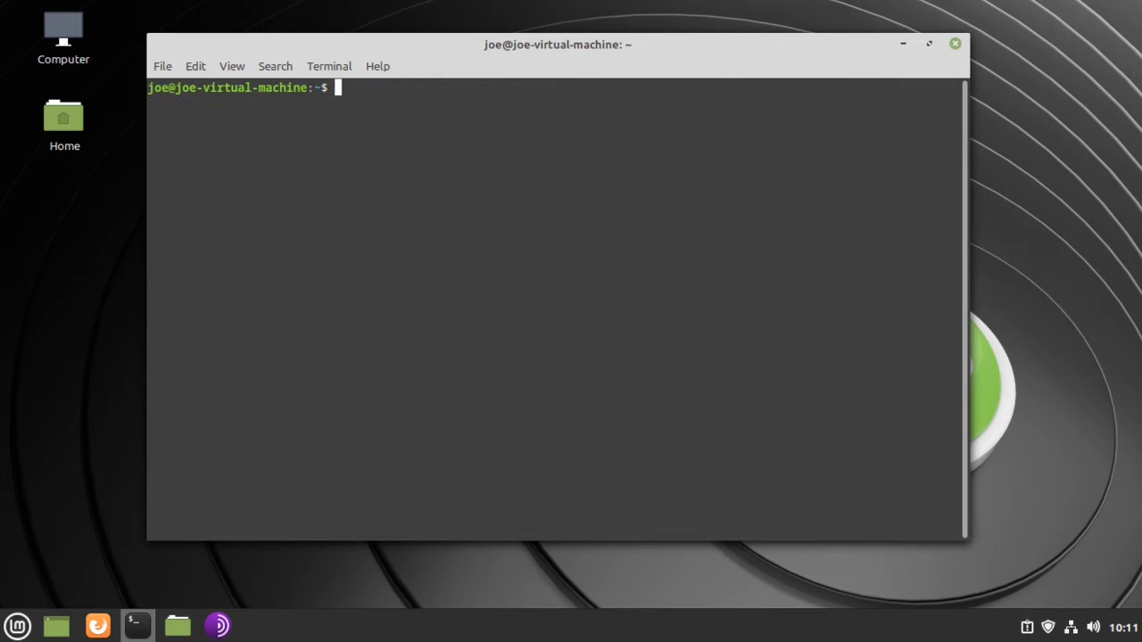
Run sudo apt update && sudo apt install vivaldi-stable -y to install Vivaldi.
{"action": "type", "text": "sudo a"}
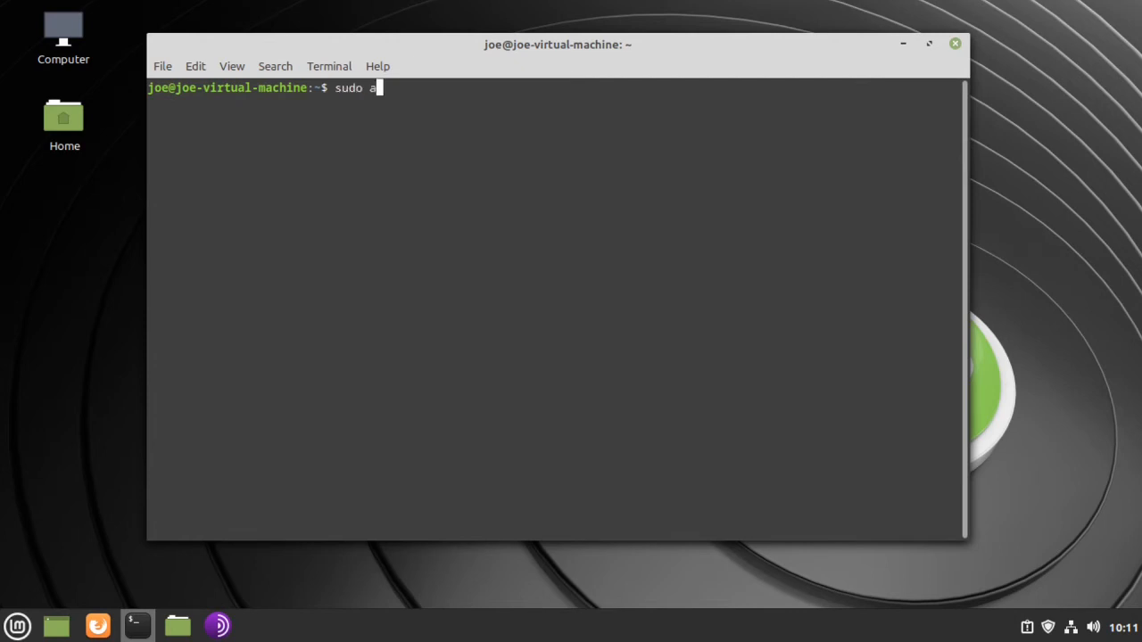
{"action": "type", "text": "pt up"}
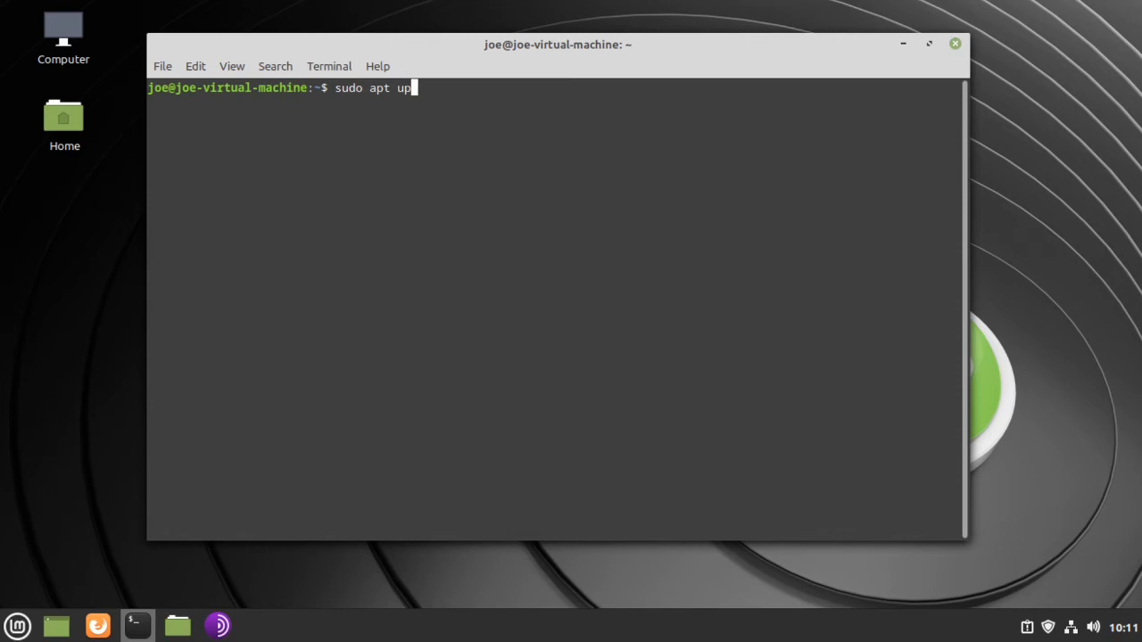
{"action": "type", "text": "date && s"}
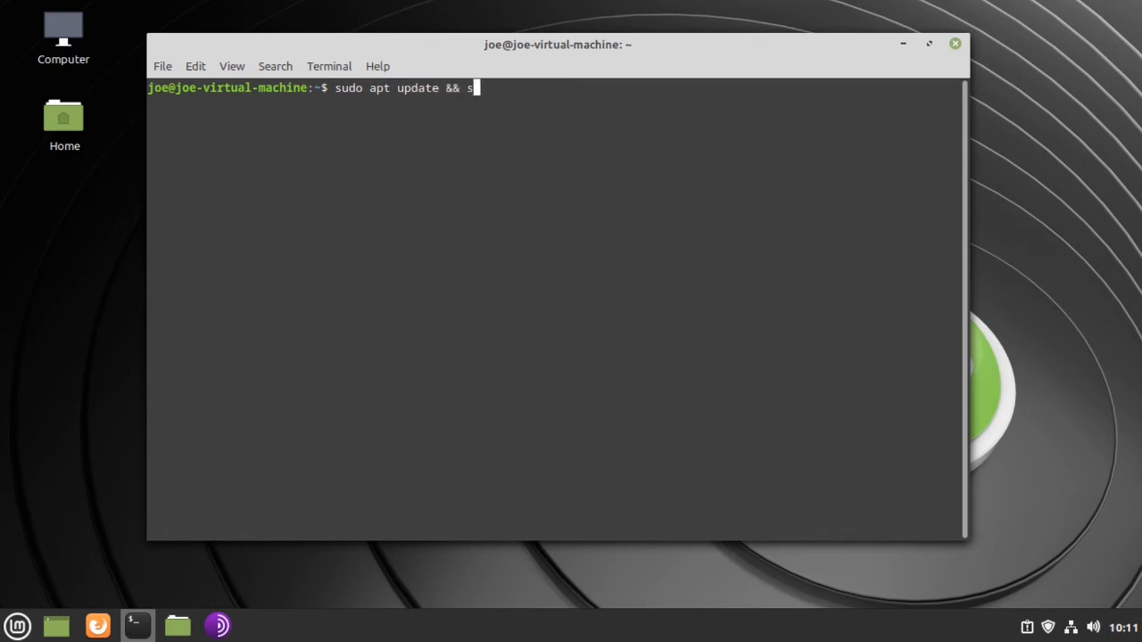
{"action": "type", "text": "udo apt insta"}
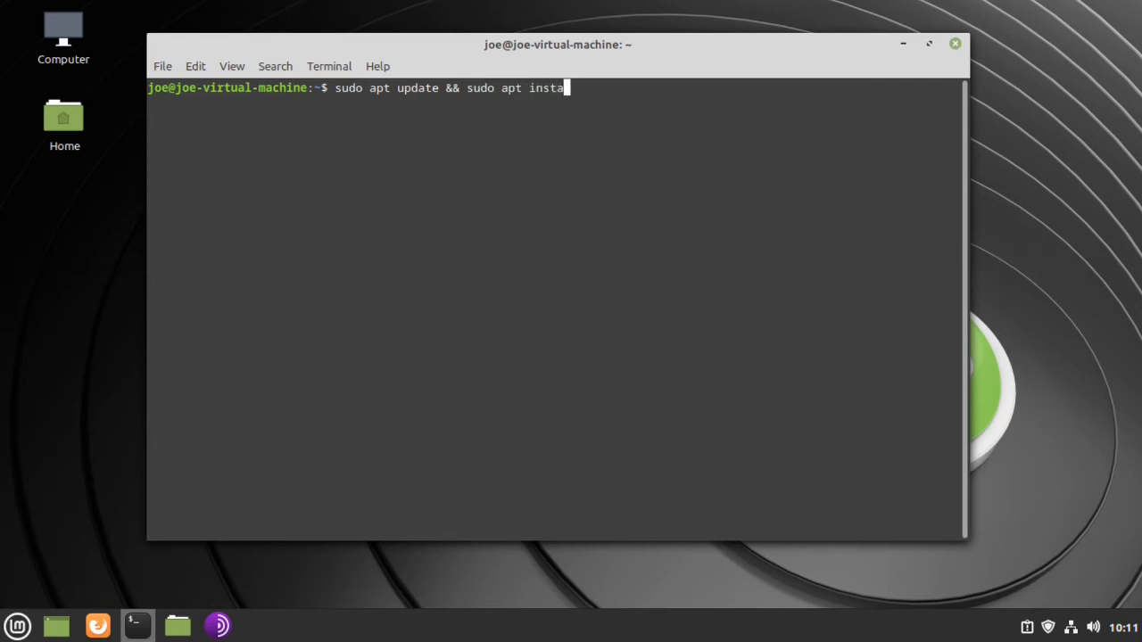
{"action": "type", "text": "ll vi"}
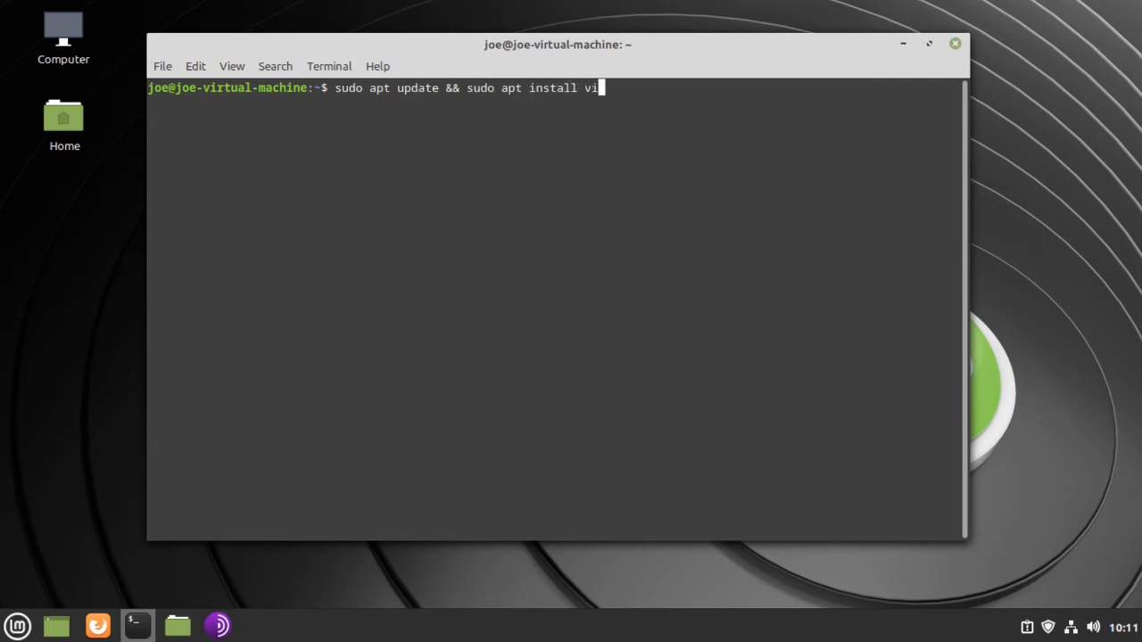
{"action": "type", "text": "valdi"}
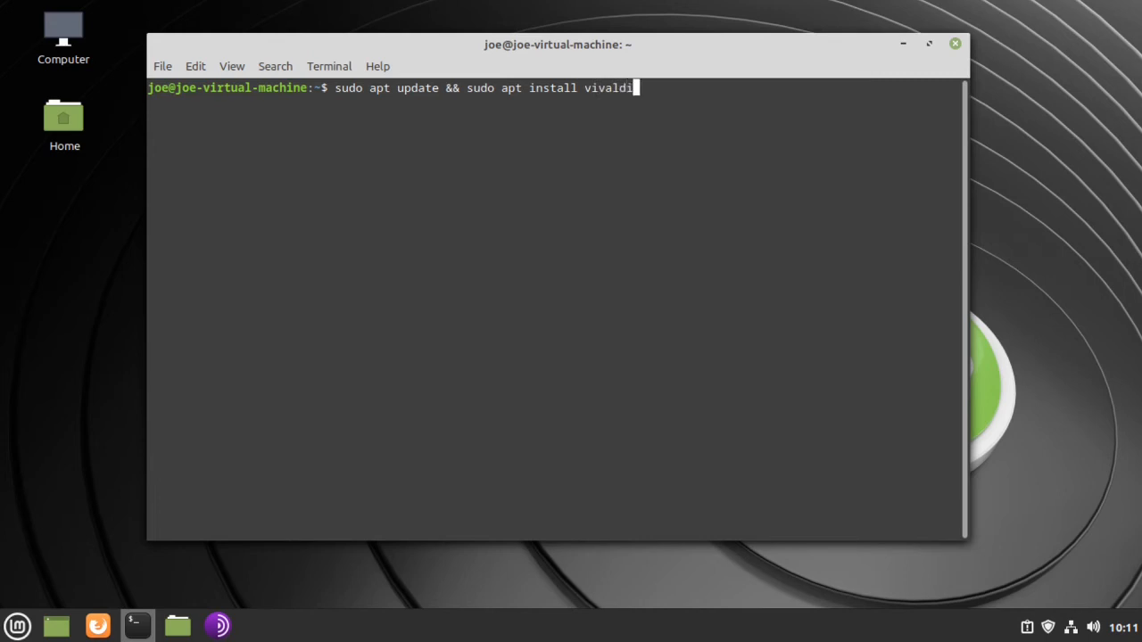
{"action": "type", "text": "-stab"}
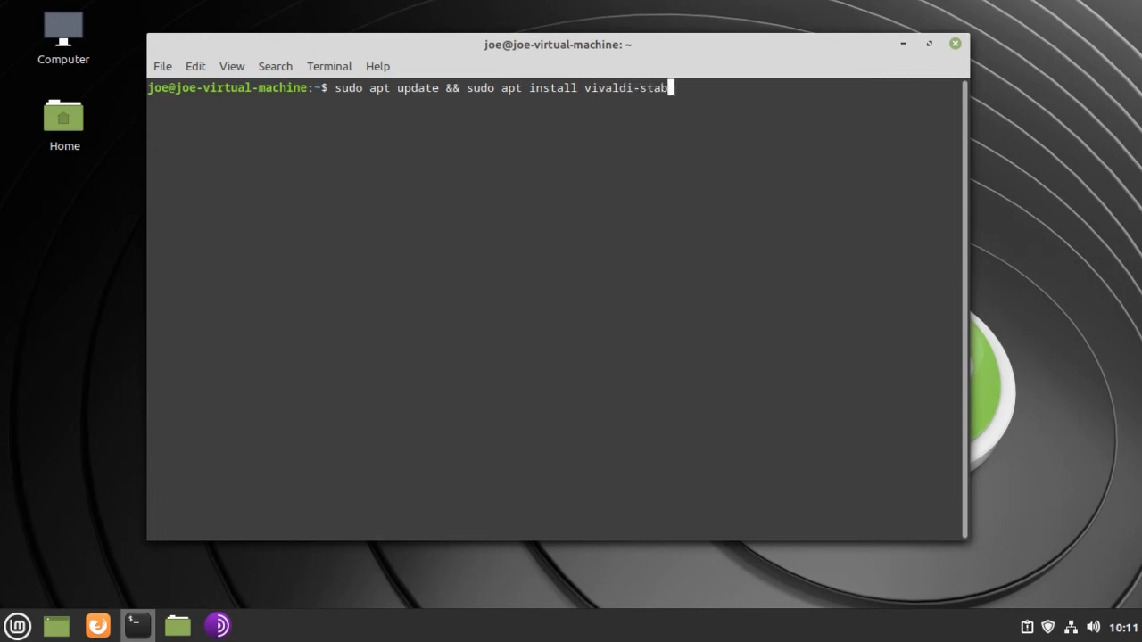
{"action": "type", "text": "le -y"}
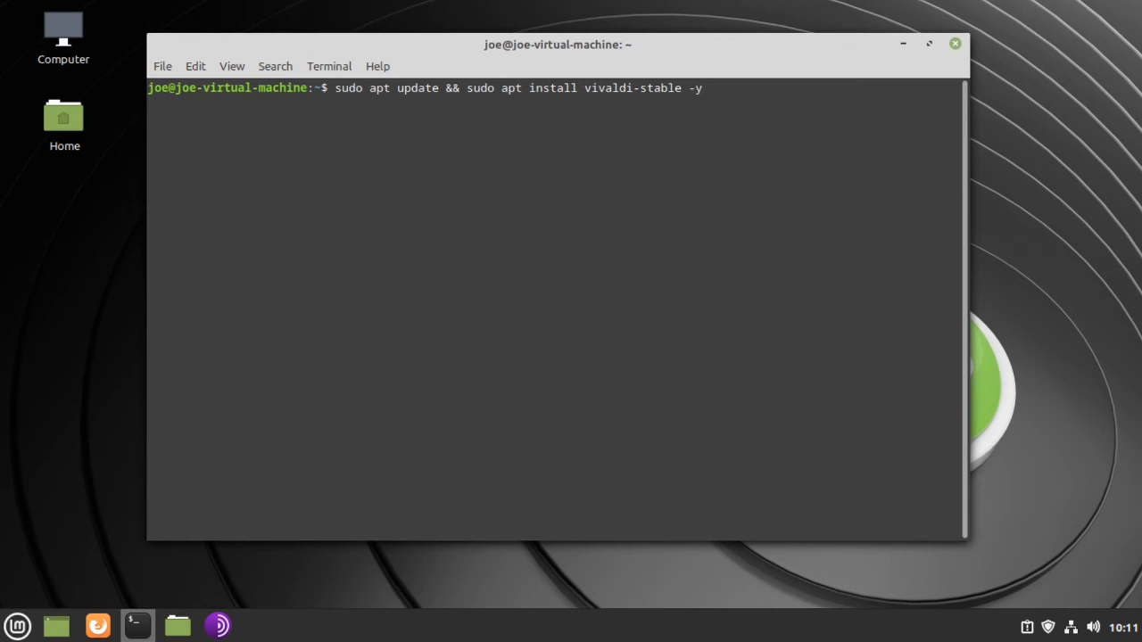
{"action": "key", "text": "Return"}
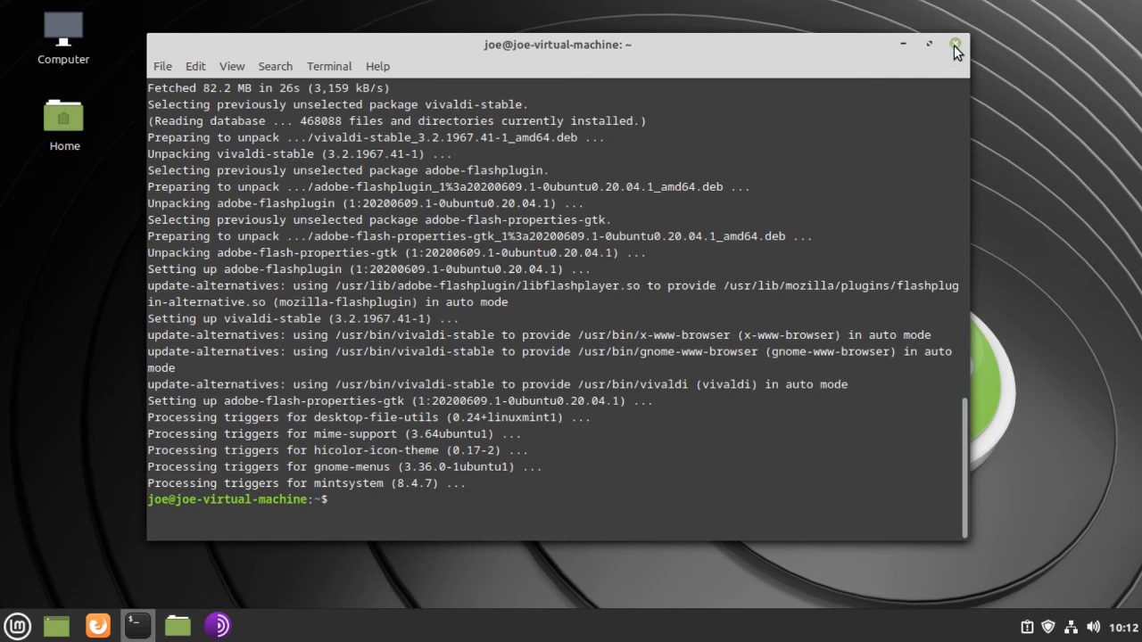
Close the terminal and search 'viv' in the Mint menu to show Vivaldi installed.
{"action": "left_click", "coordinate": [955, 45]}
{"action": "type", "text": "v"}
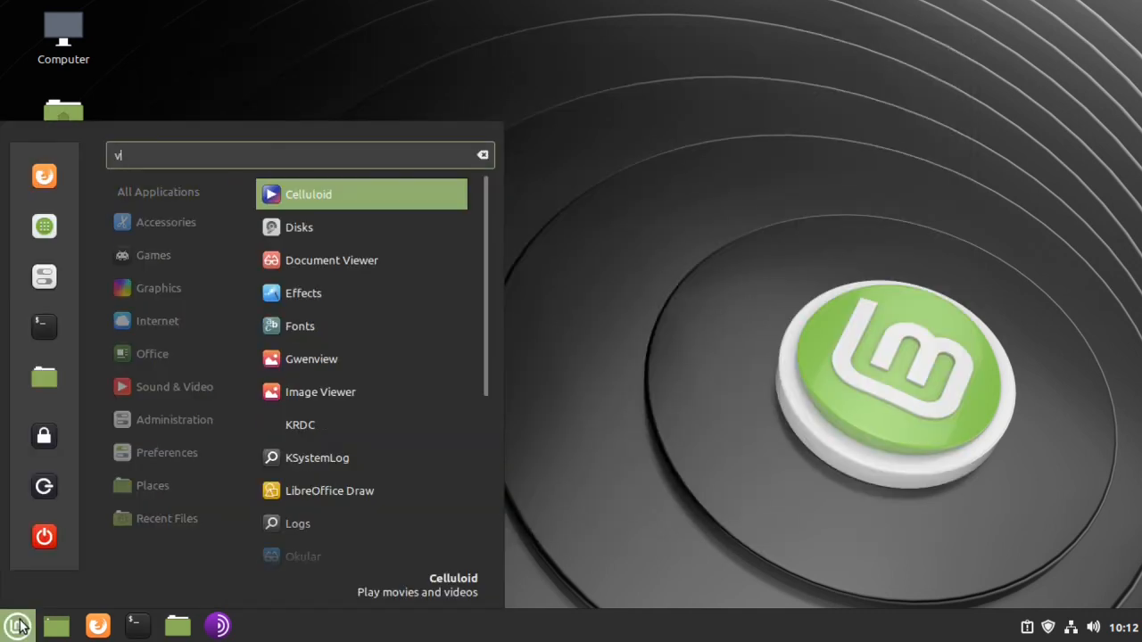
{"action": "type", "text": "iv"}
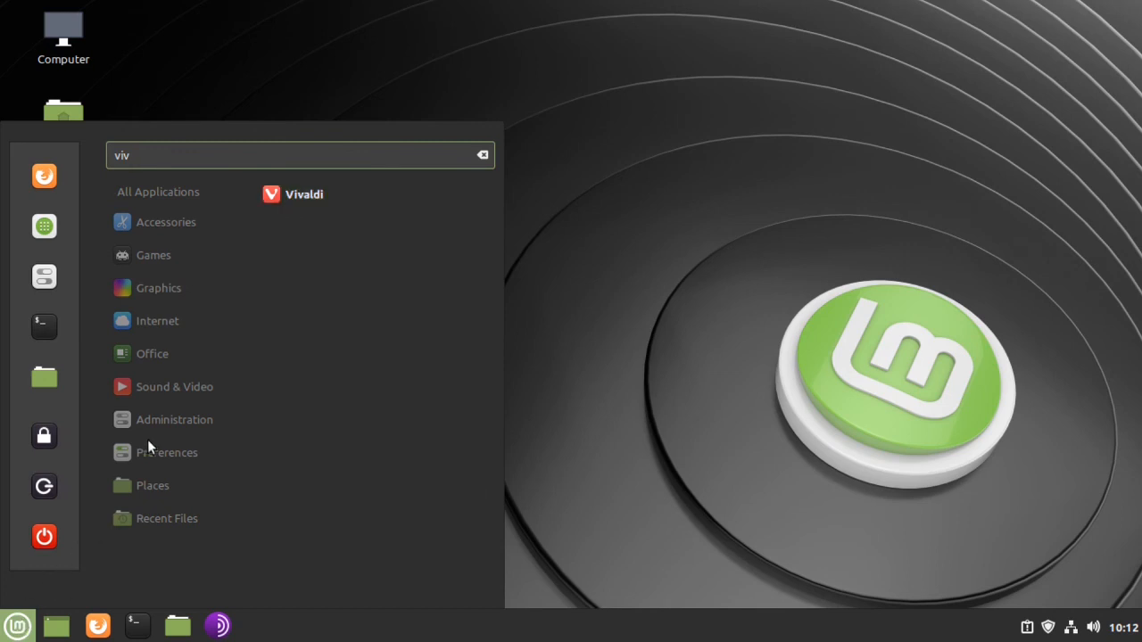